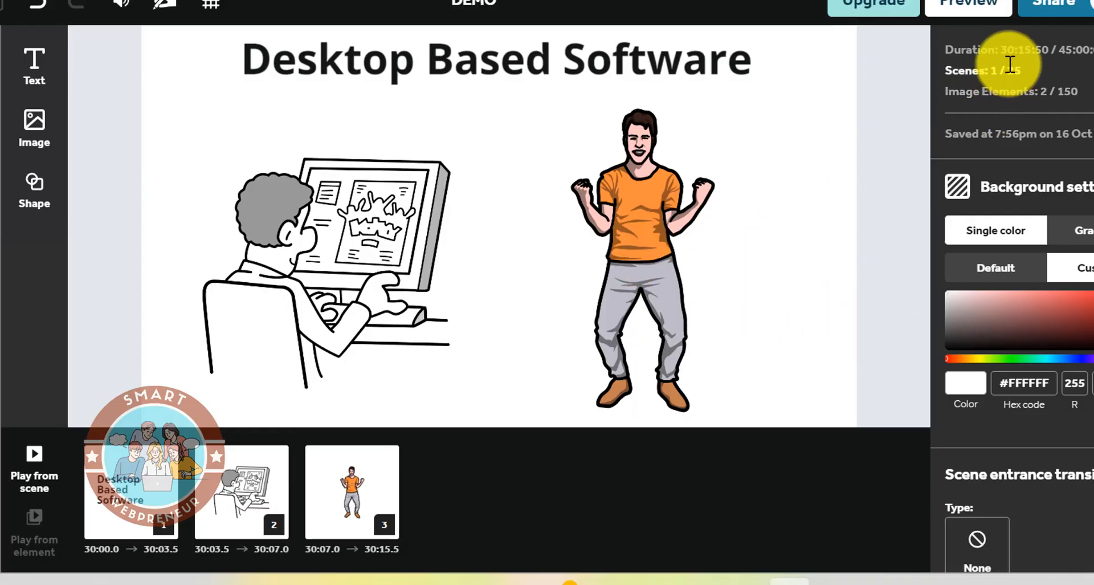
Place the snowy pine-forest landscape backdrop from the image library behind the second scene.
{"action": "left_click", "coordinate": [969, 5]}
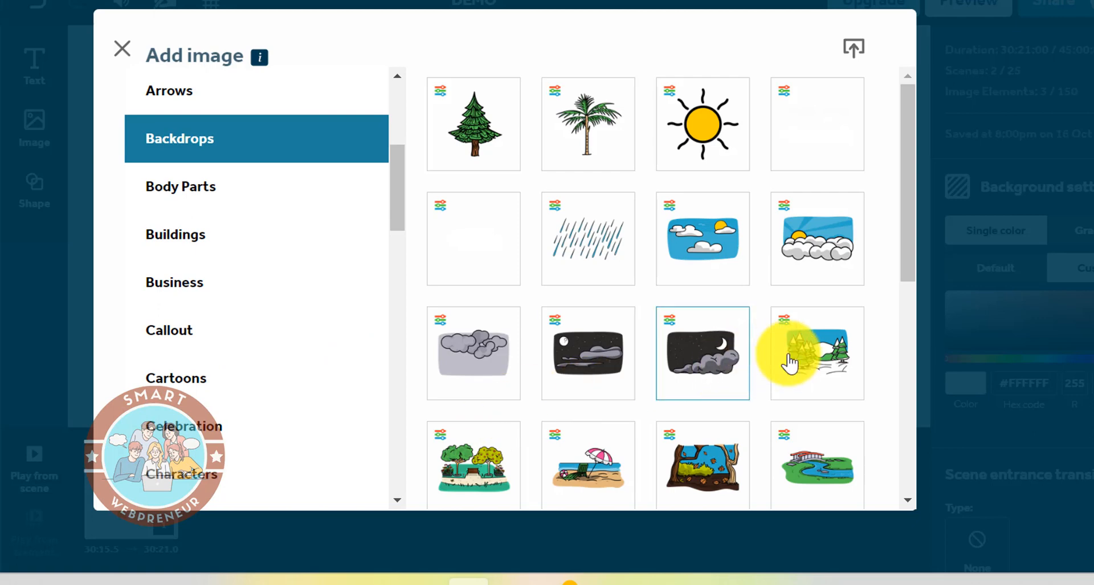
{"action": "left_click", "coordinate": [816, 352]}
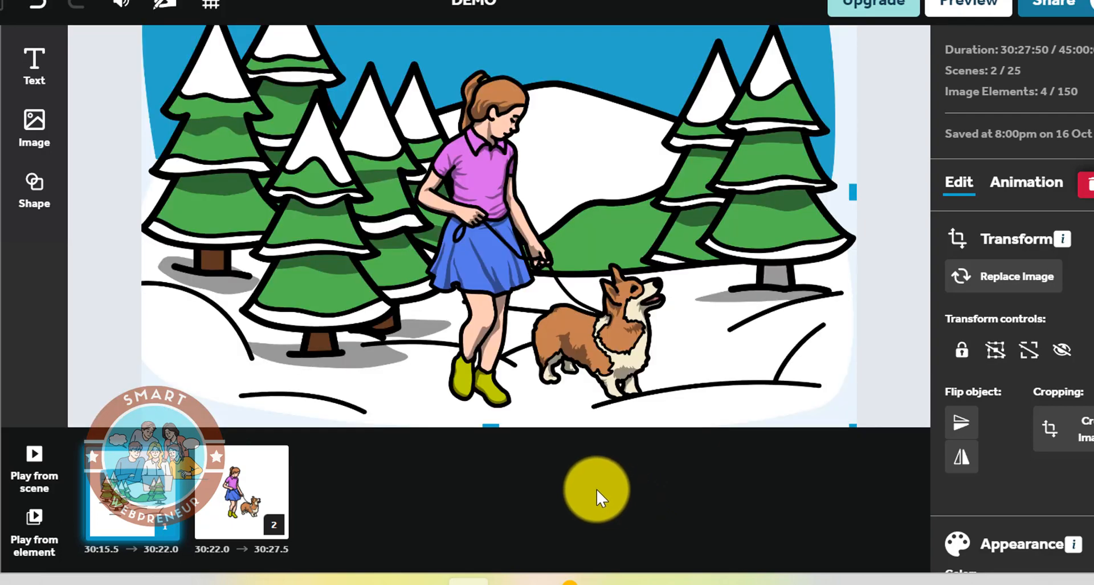
{"action": "mouse_move", "coordinate": [573, 468]}
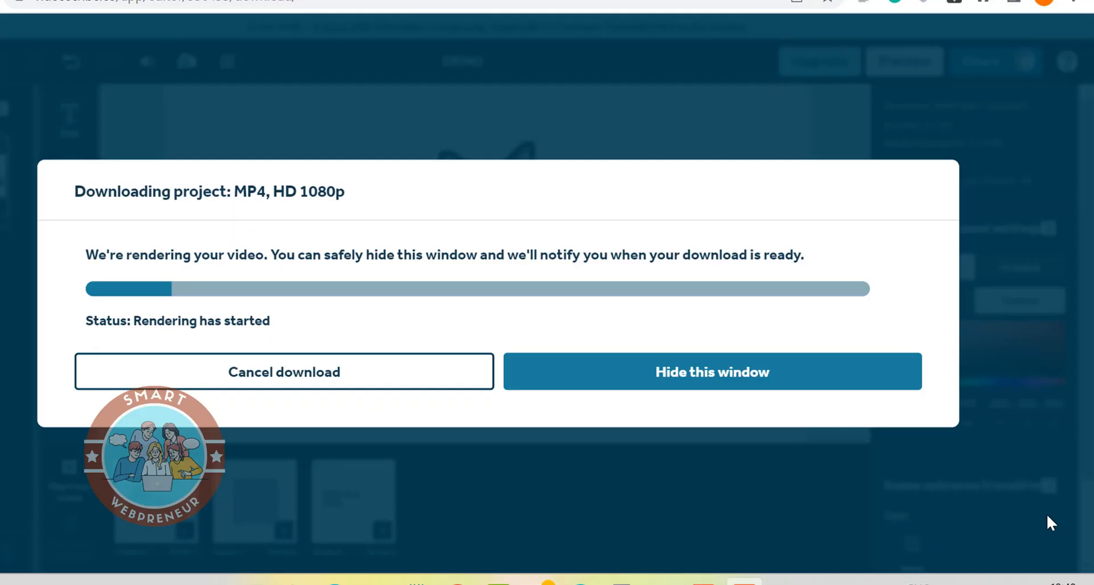
{"action": "mouse_move", "coordinate": [1063, 526]}
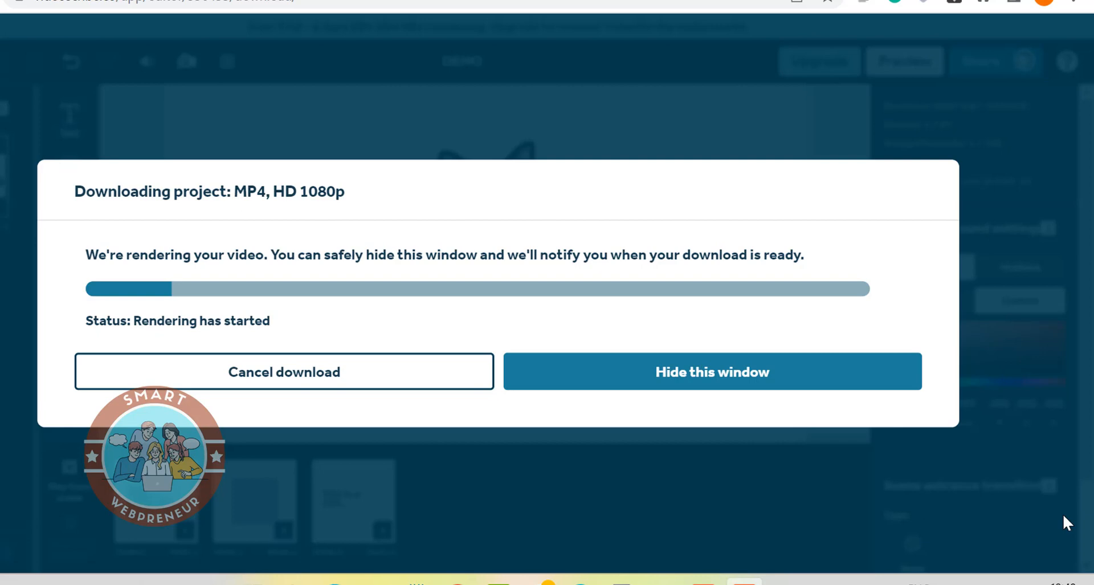
{"action": "mouse_move", "coordinate": [1041, 520]}
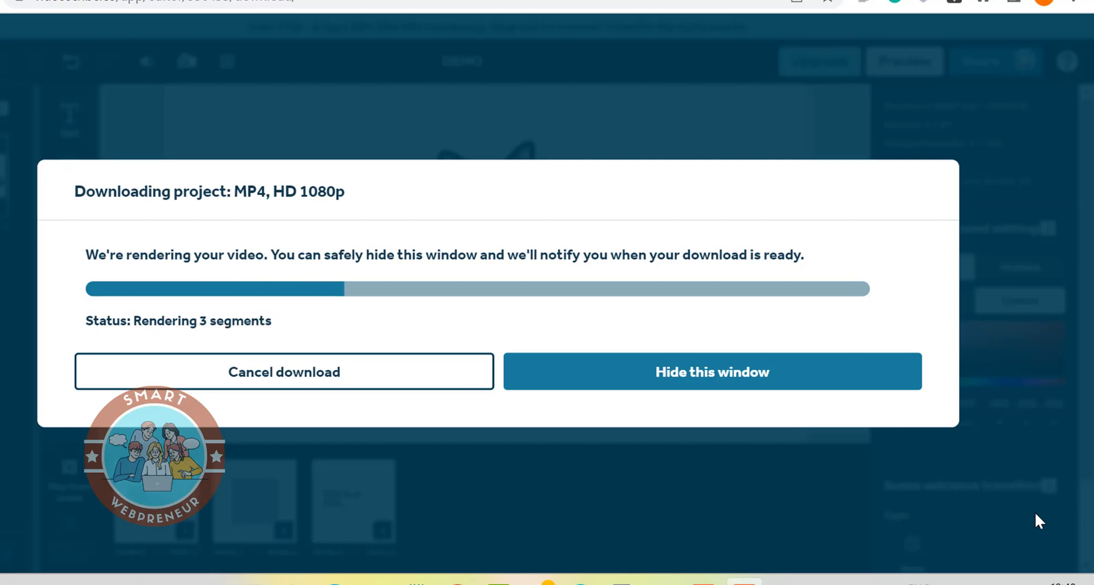
Start downloading the project as an MP4 HD 1080p render.
{"action": "left_click", "coordinate": [712, 372]}
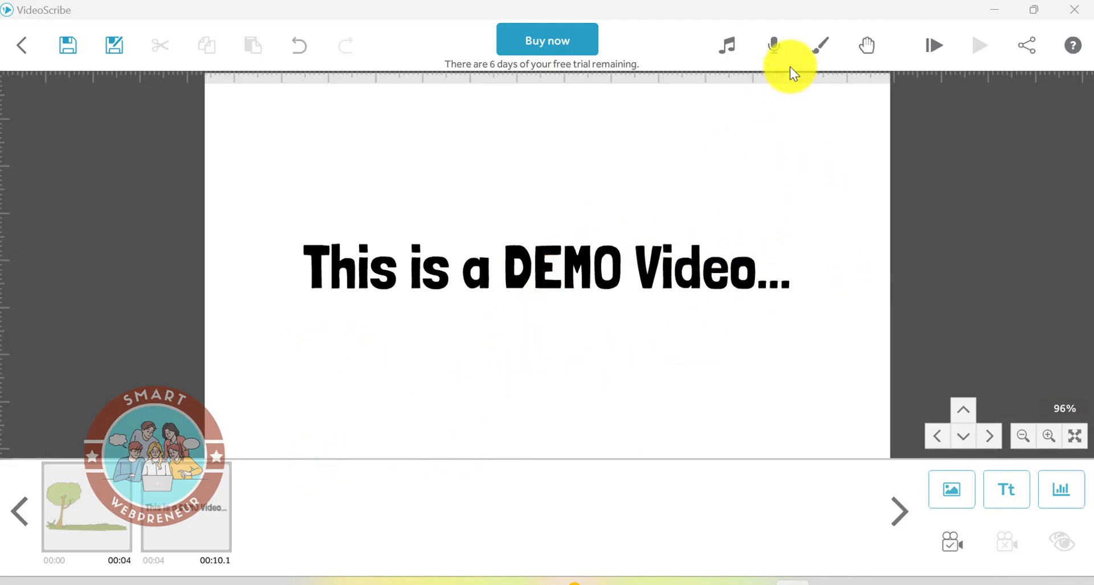
{"action": "mouse_move", "coordinate": [896, 207]}
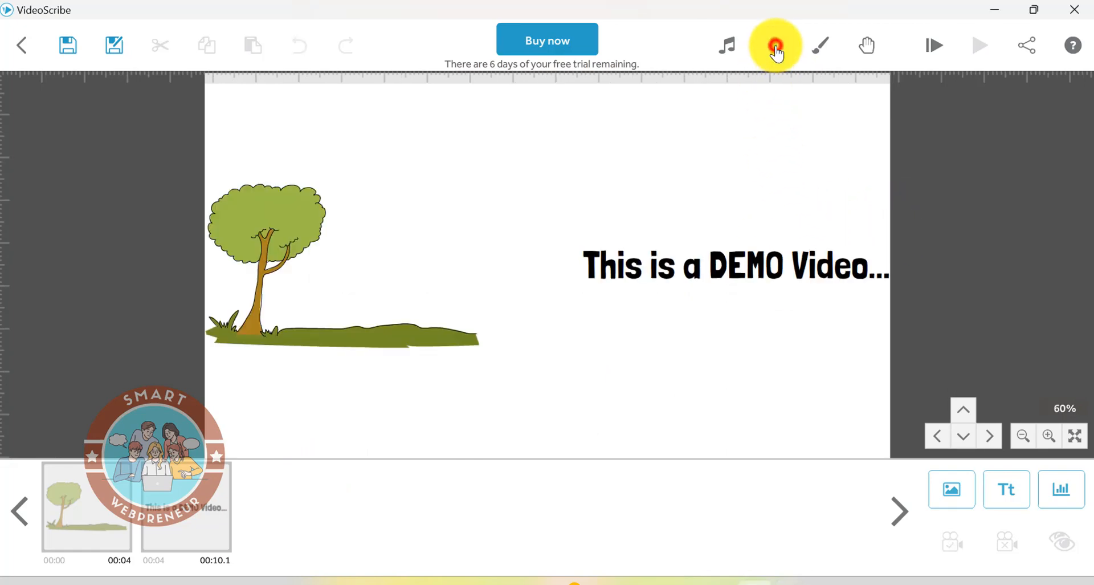
Check the voiceover recorder, then play the tree-and-DEMO-text whiteboard video from the start.
{"action": "left_click", "coordinate": [775, 42]}
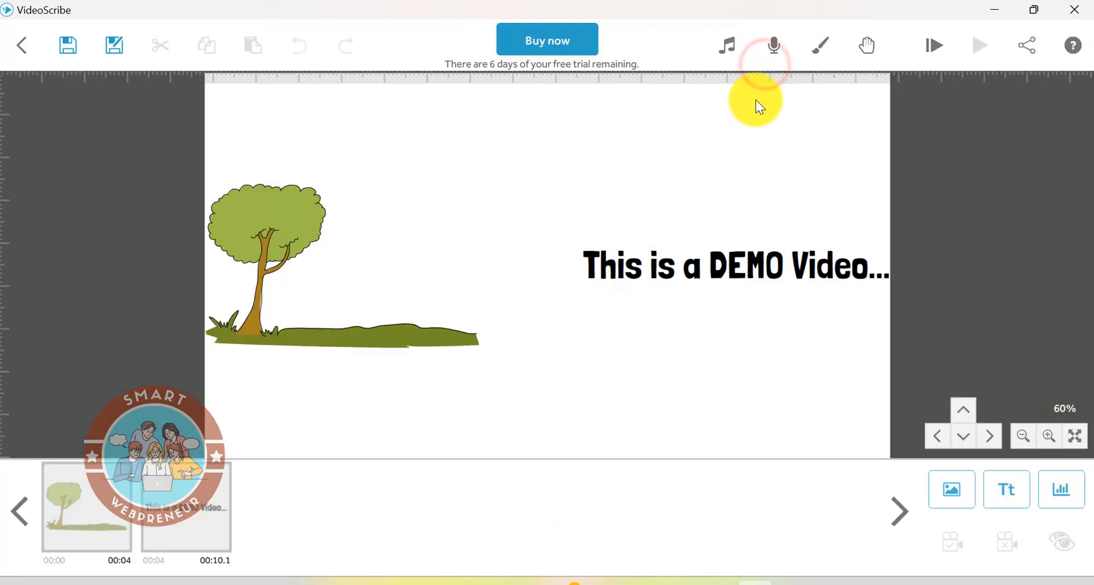
{"action": "mouse_move", "coordinate": [893, 252]}
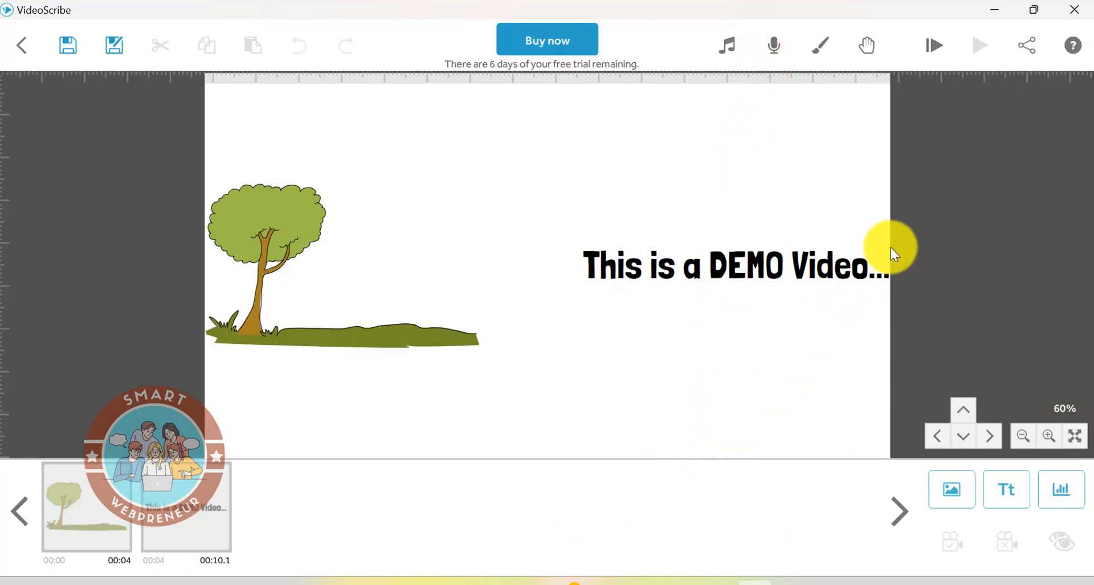
{"action": "mouse_move", "coordinate": [935, 45]}
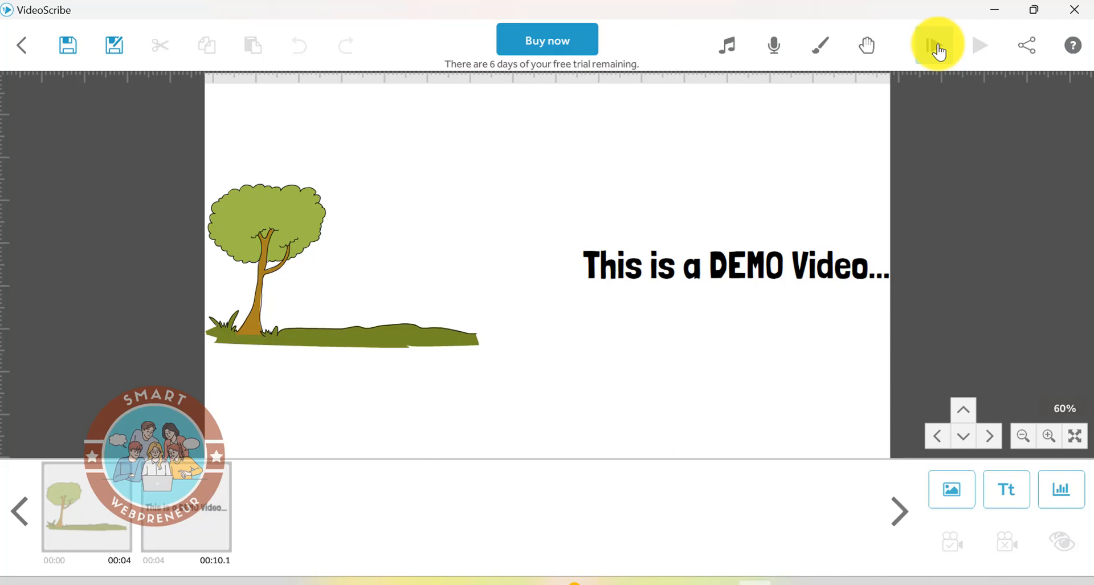
{"action": "left_click", "coordinate": [934, 44]}
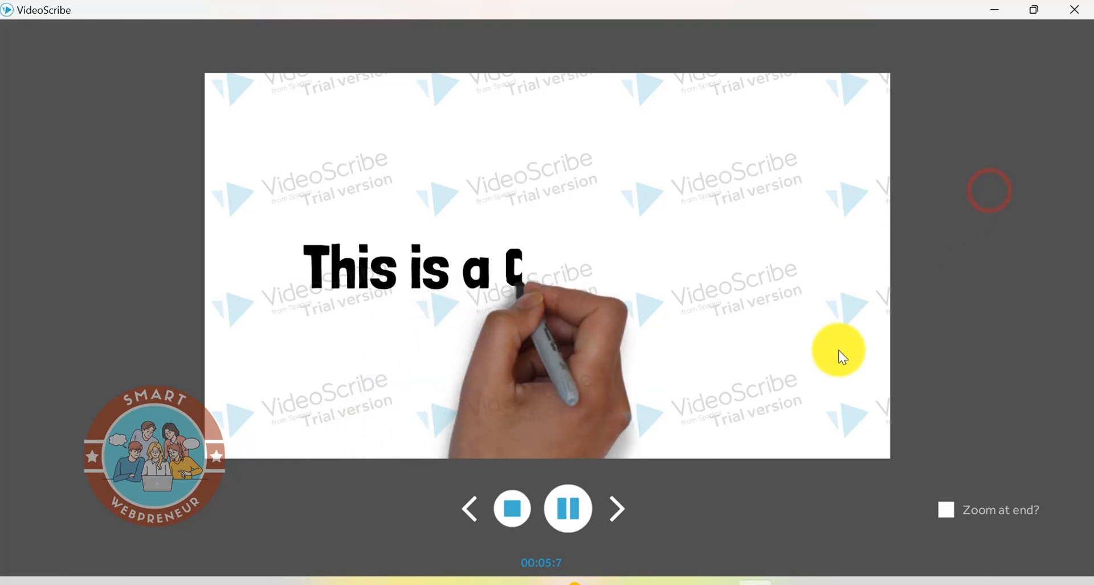
Watch the hand-drawn demo preview with its trial-version watermarks using the playback controls.
{"action": "left_click", "coordinate": [512, 507]}
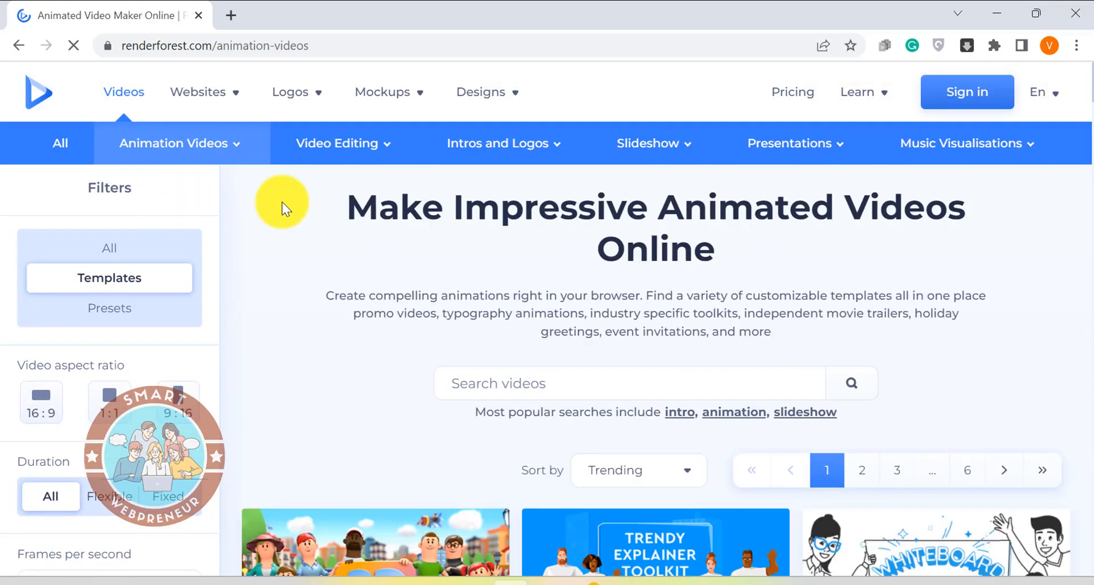
Browse Renderforest's animation templates, preview the Explainer Video Toolkit, then play the Whiteboard Animation Toolkit preview.
{"action": "scroll", "scroll_direction": "down", "scroll_amount": 3}
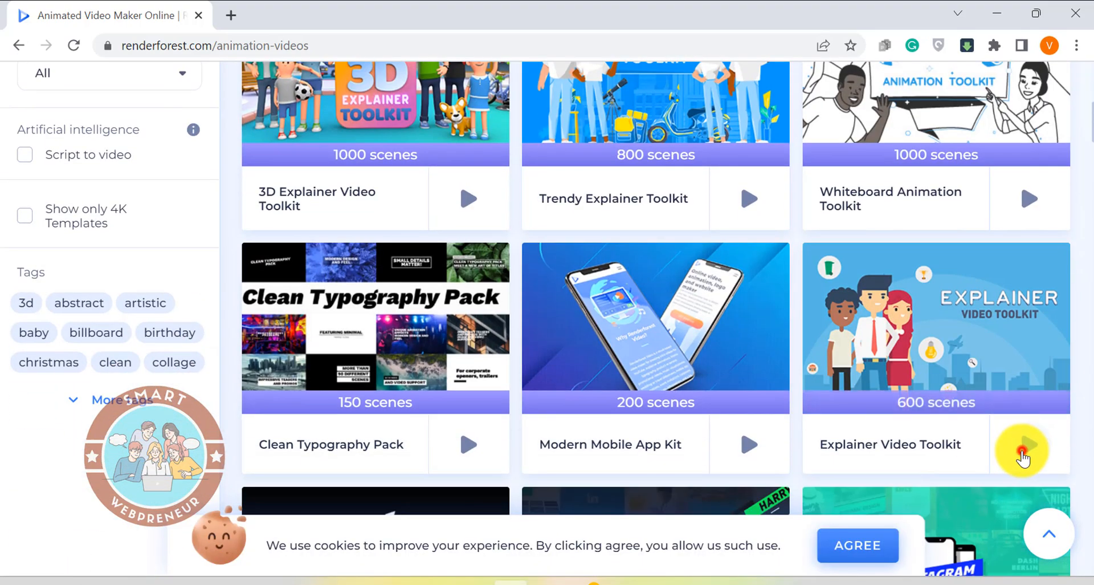
{"action": "left_click", "coordinate": [1021, 449]}
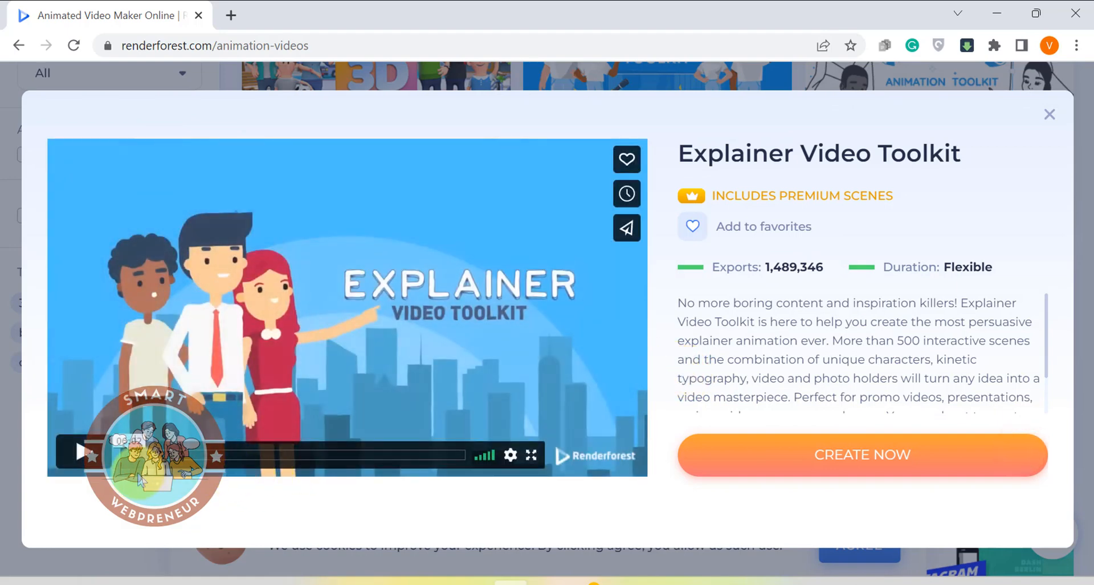
{"action": "left_click", "coordinate": [78, 451]}
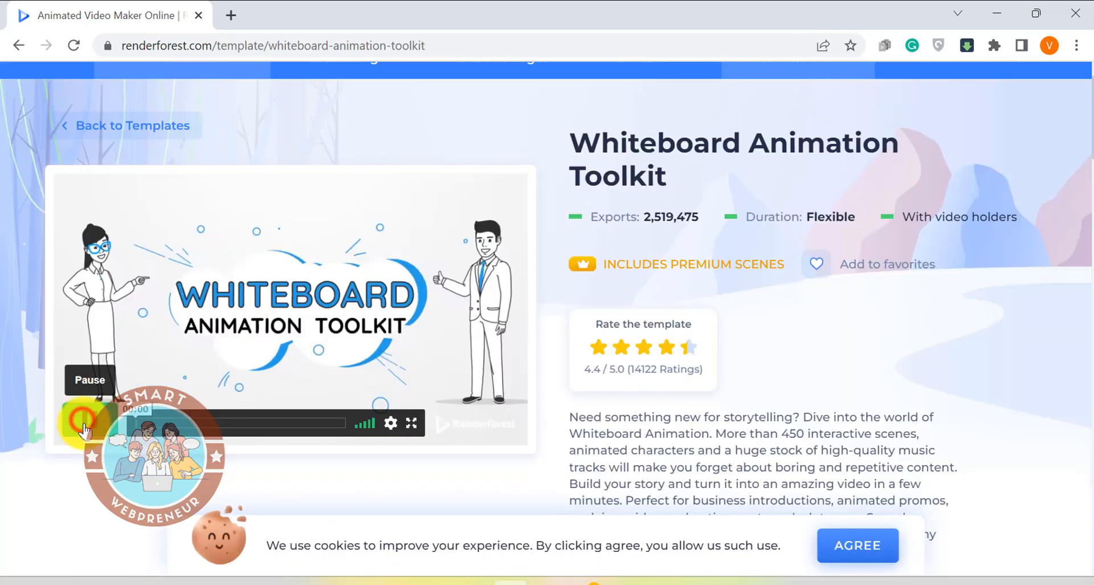
{"action": "left_click", "coordinate": [80, 421]}
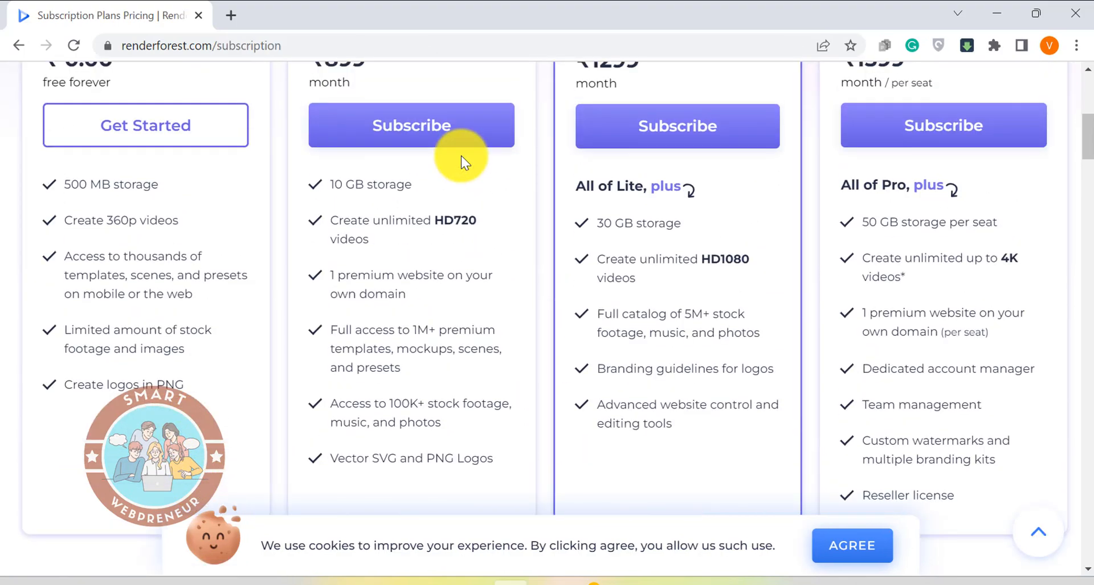
{"action": "mouse_move", "coordinate": [223, 444]}
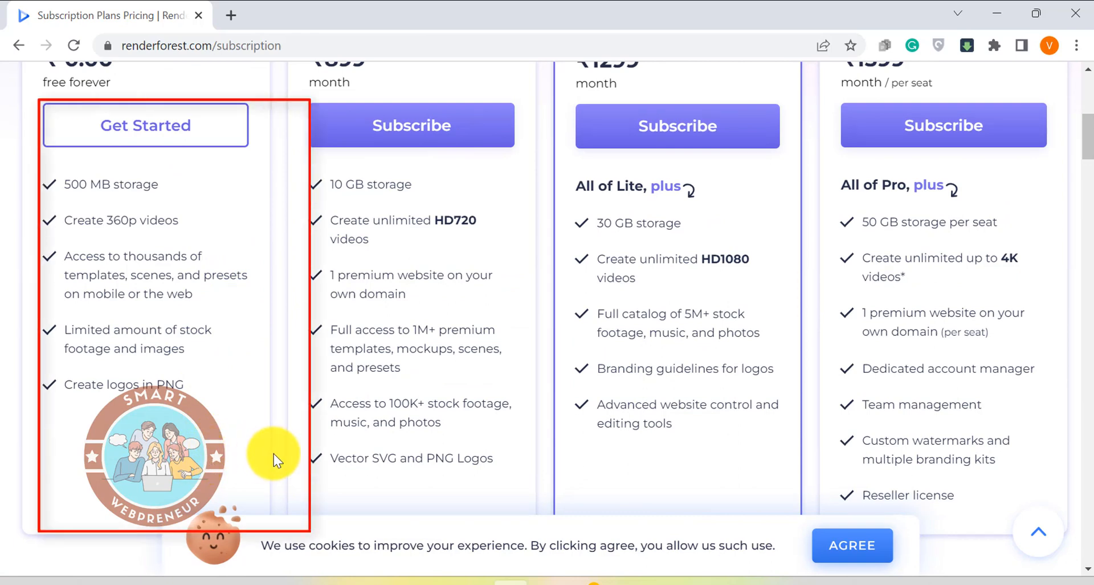
{"action": "mouse_move", "coordinate": [382, 416]}
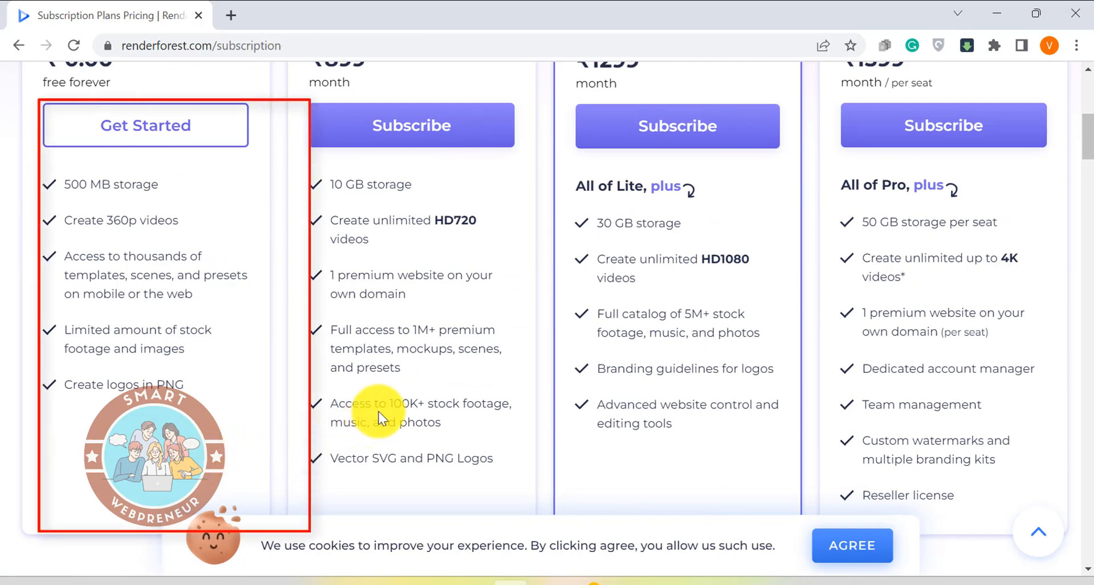
{"action": "mouse_move", "coordinate": [414, 389]}
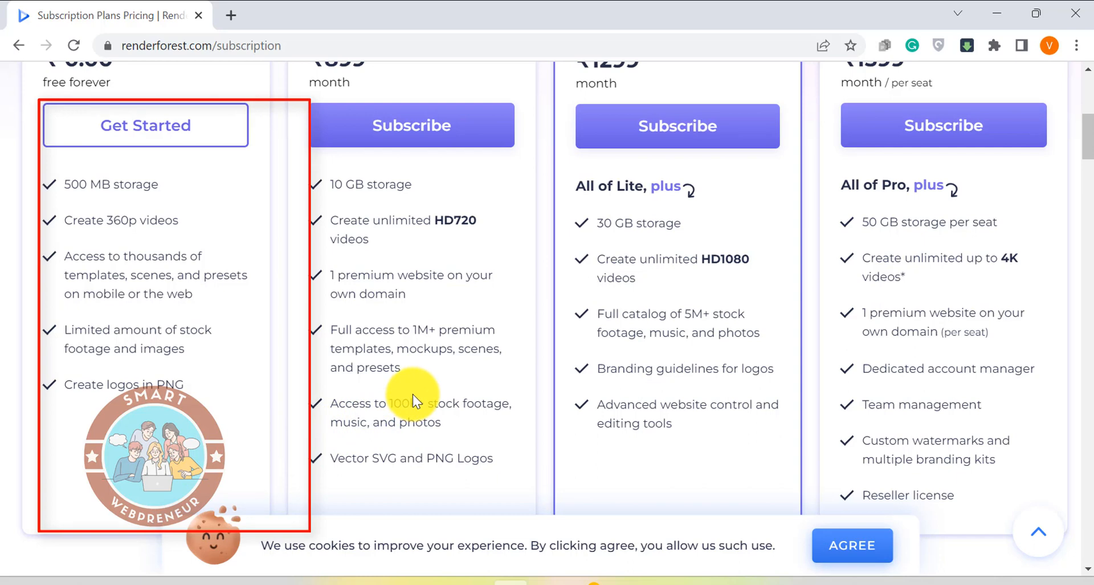
{"action": "mouse_move", "coordinate": [450, 395]}
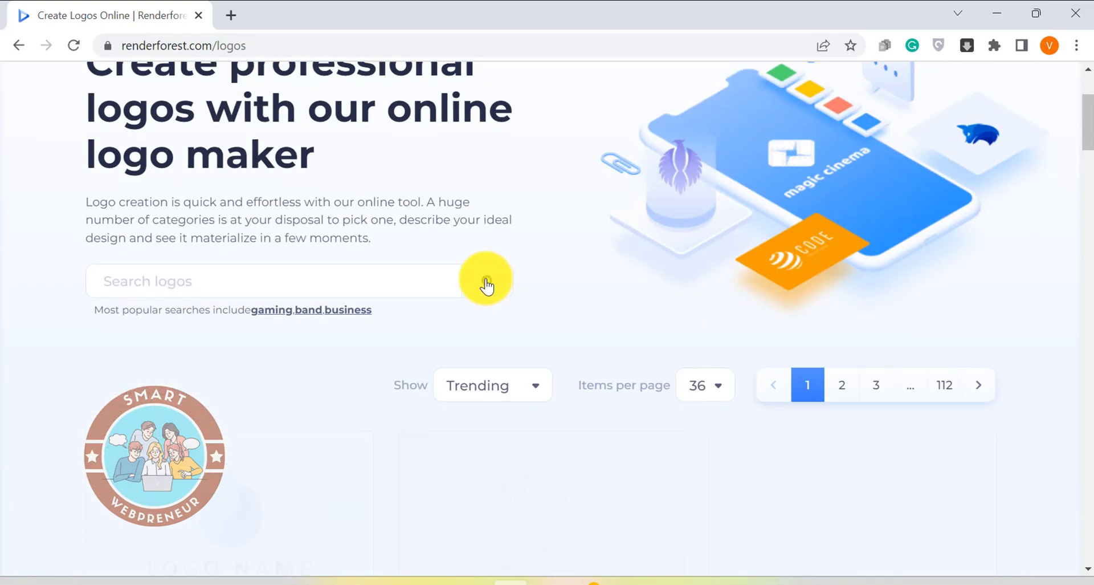
Scroll through Renderforest's subscription plans and logo templates toward the apparel mockups.
{"action": "scroll", "scroll_direction": "down", "scroll_amount": 3}
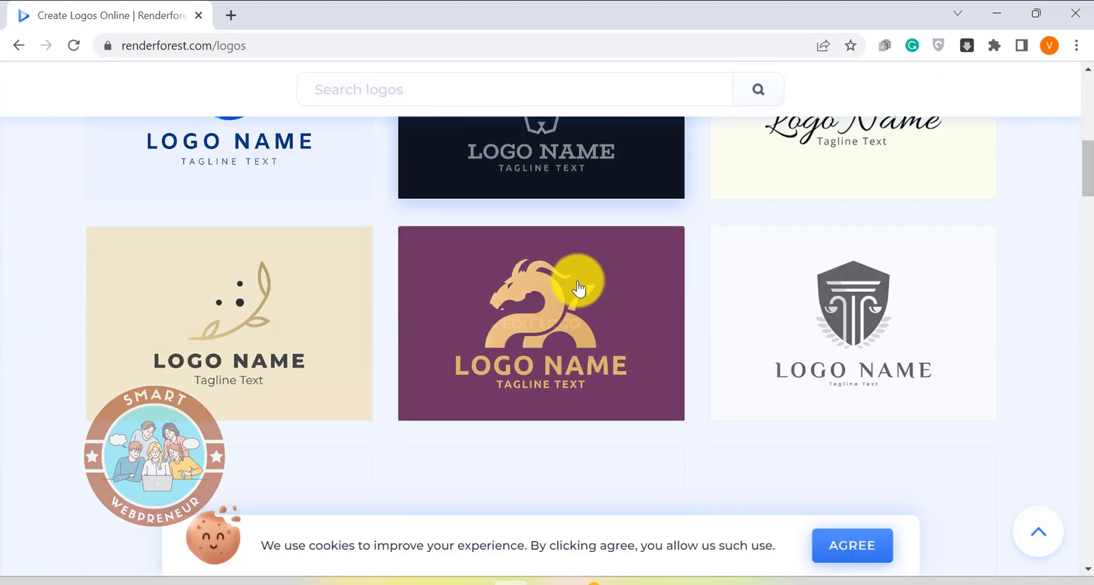
{"action": "scroll", "scroll_direction": "down", "scroll_amount": 3}
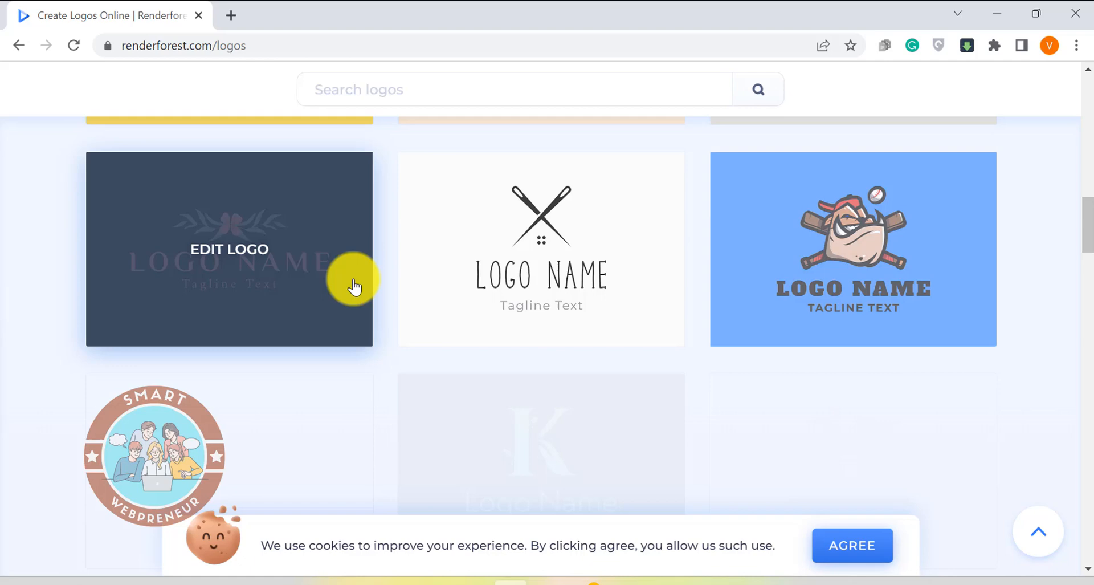
{"action": "scroll", "scroll_direction": "down", "scroll_amount": 3}
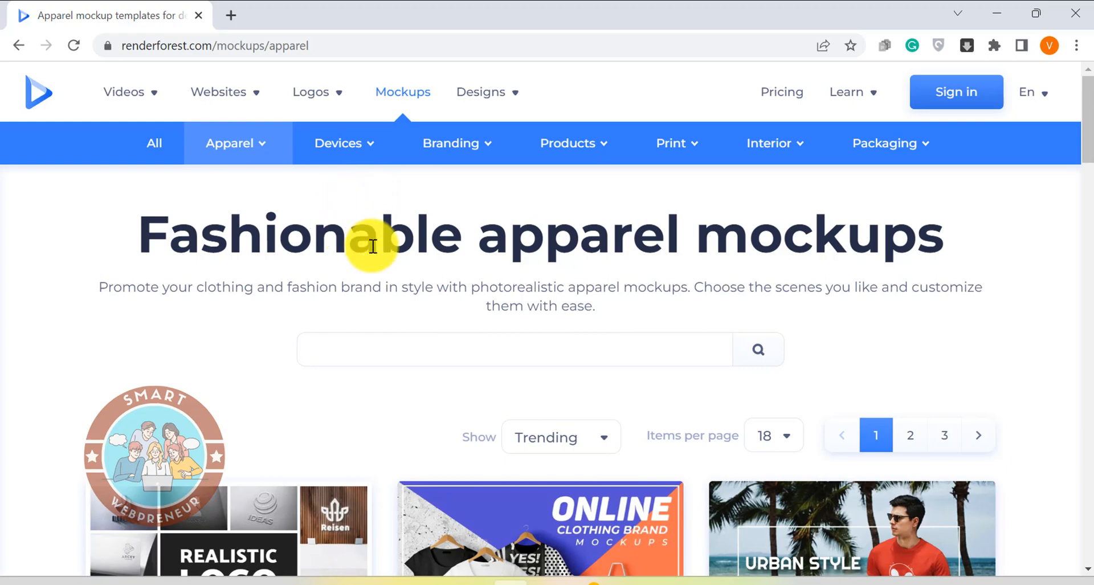
{"action": "scroll", "scroll_direction": "down", "scroll_amount": 3}
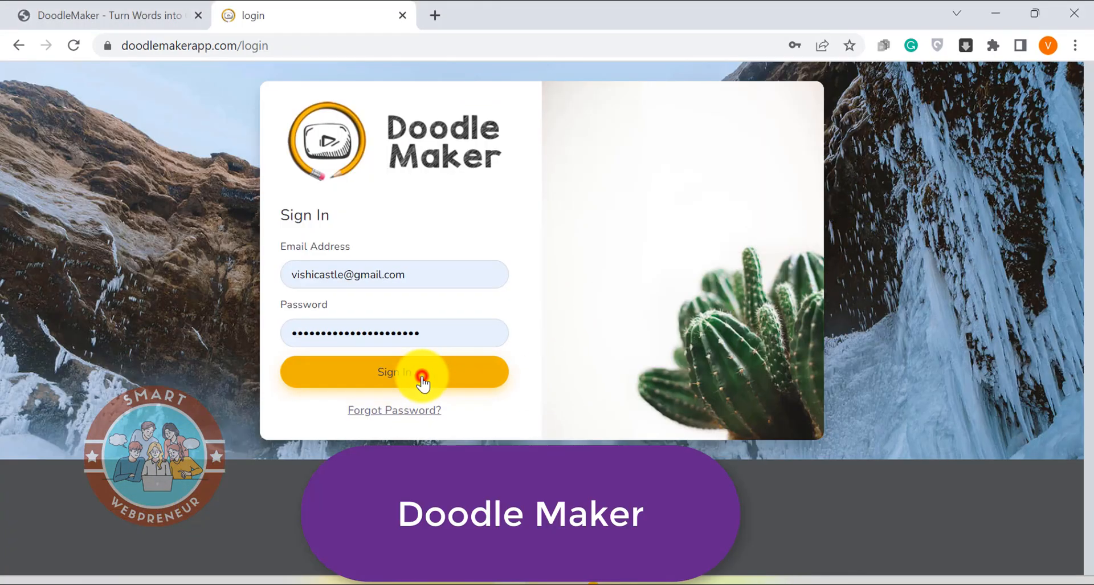
Sign in to Doodle Maker and view the dashboard with its saved projects list.
{"action": "left_click", "coordinate": [422, 372]}
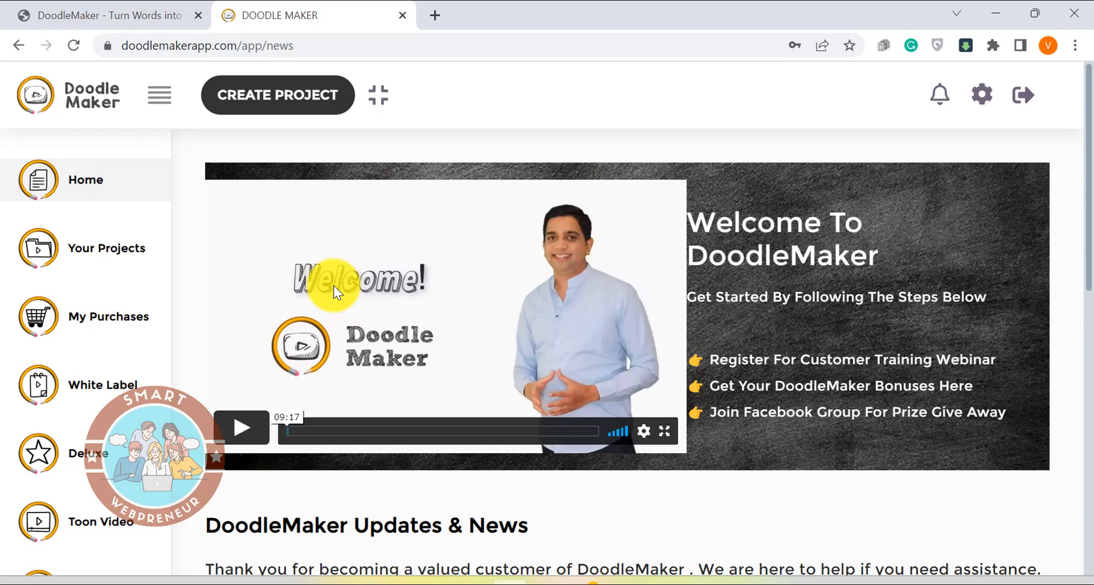
{"action": "scroll", "scroll_direction": "down", "scroll_amount": 3}
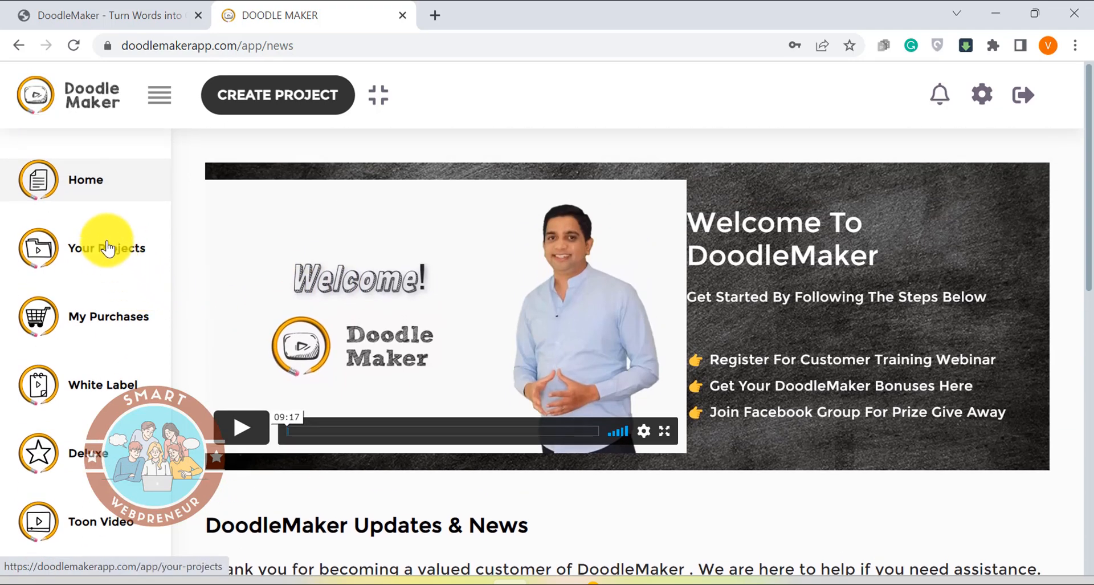
{"action": "left_click", "coordinate": [277, 95]}
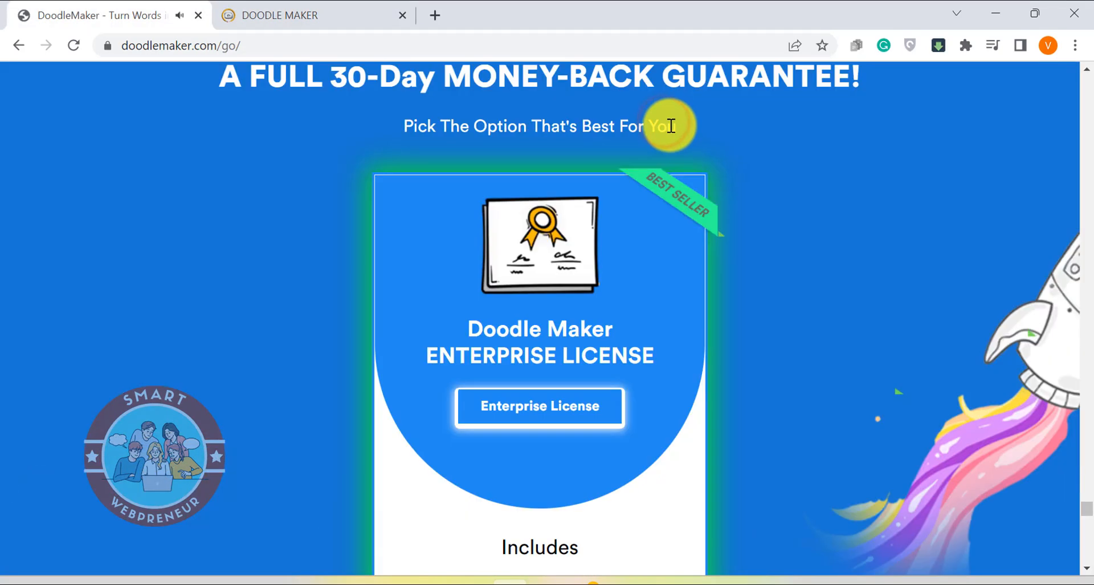
Scroll the sales page to the $69 Enterprise License offer and its feature list.
{"action": "scroll", "scroll_direction": "down", "scroll_amount": 3}
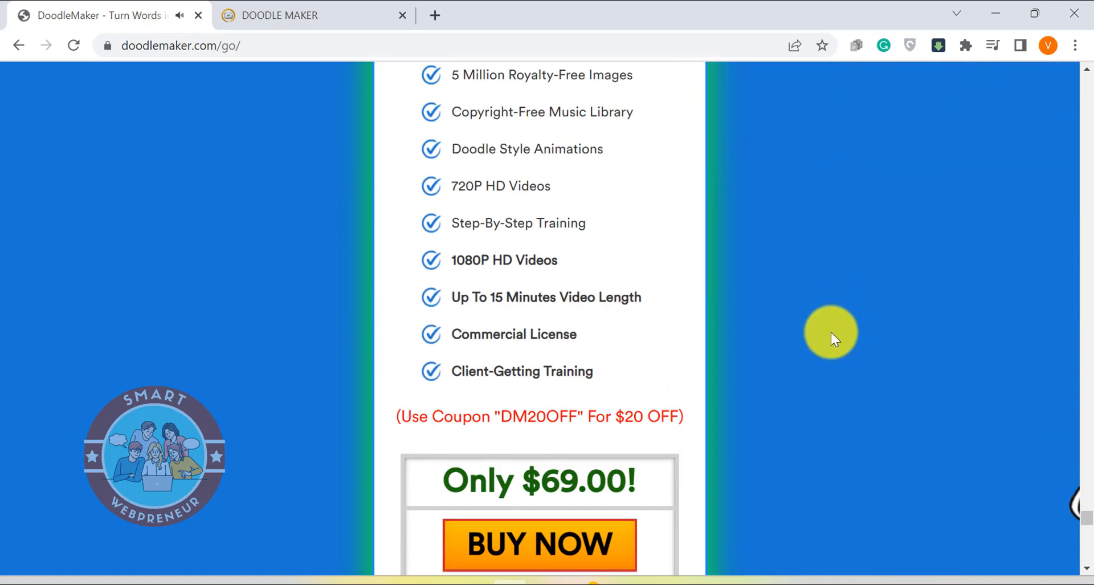
{"action": "scroll", "scroll_direction": "down", "scroll_amount": 3}
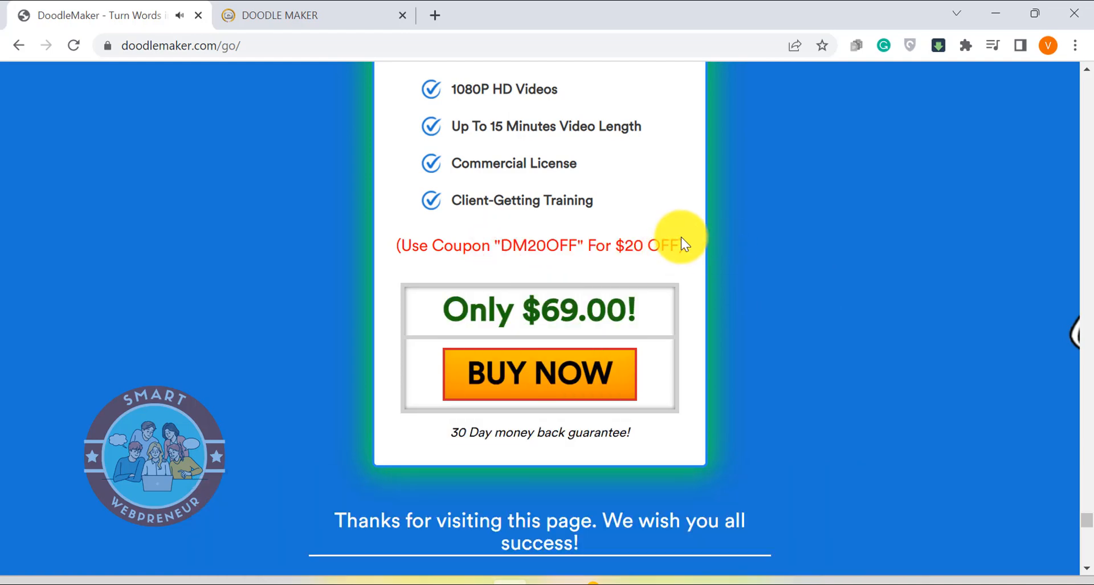
{"action": "mouse_move", "coordinate": [718, 260]}
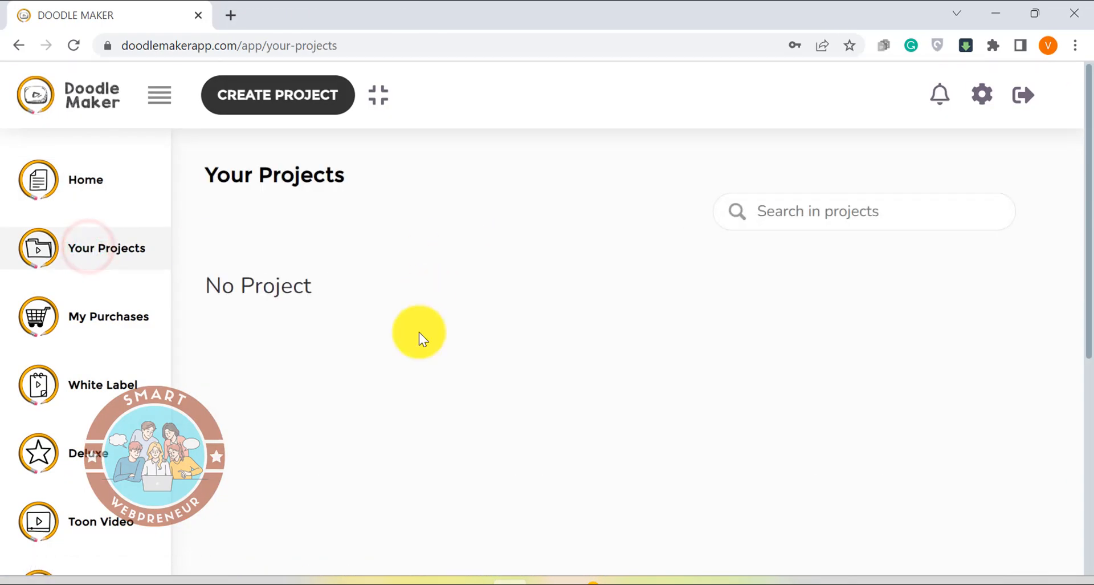
Open the DEMO video project for editing, view its second slide, then head to the DFY template library.
{"action": "scroll", "scroll_direction": "down", "scroll_amount": 3}
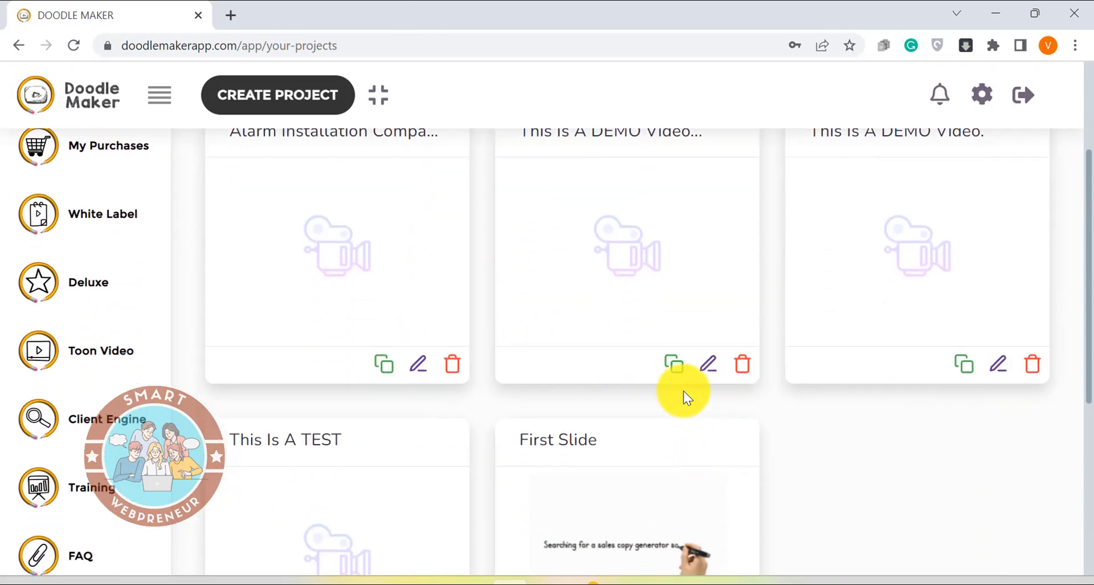
{"action": "left_click", "coordinate": [708, 363]}
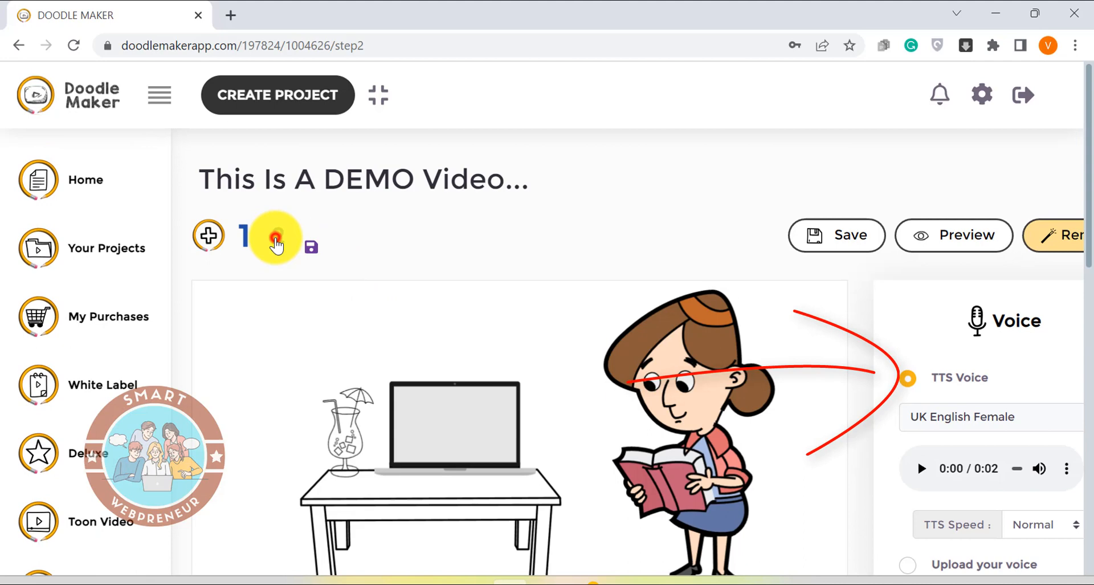
{"action": "left_click", "coordinate": [275, 236]}
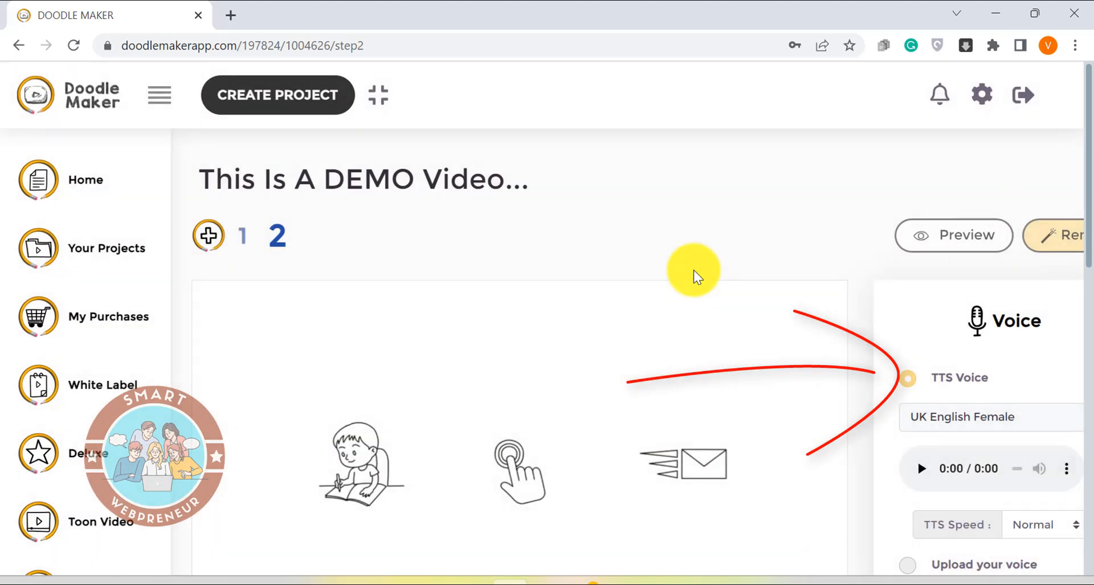
{"action": "scroll", "scroll_direction": "down", "scroll_amount": 3}
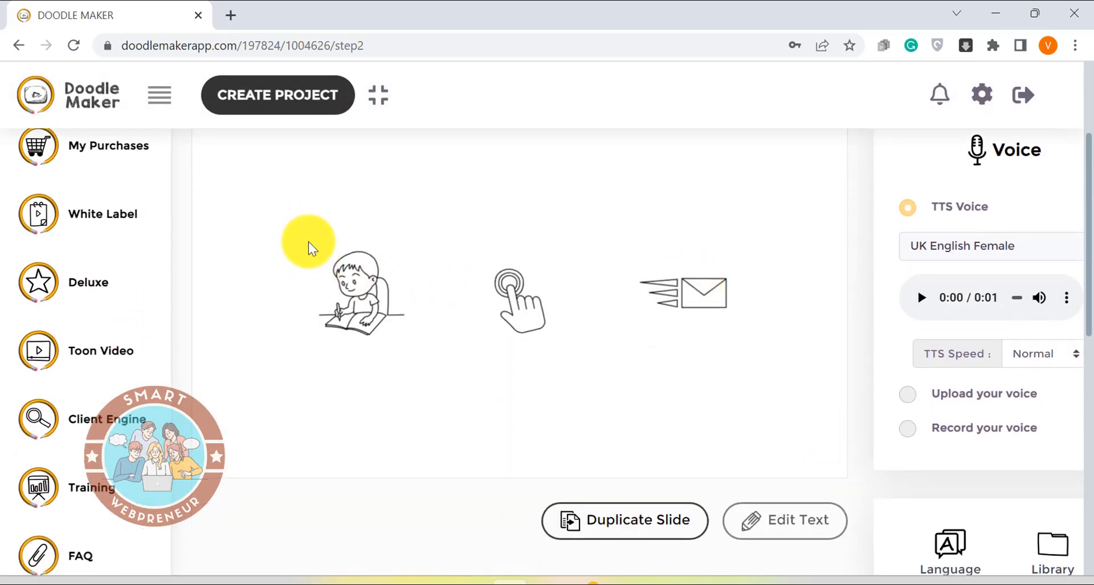
{"action": "right_click", "coordinate": [364, 298]}
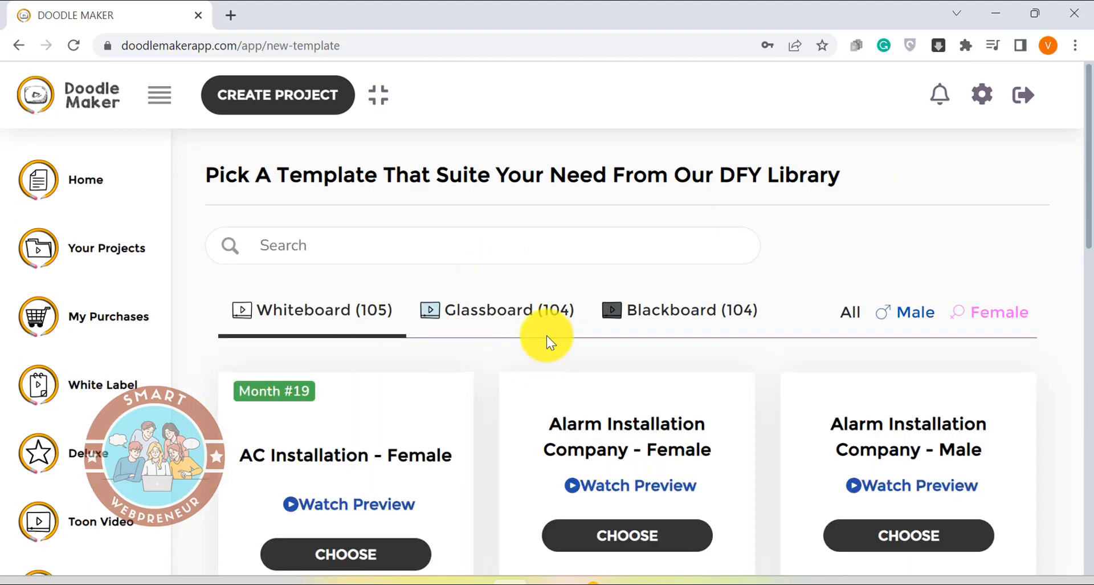
{"action": "scroll", "scroll_direction": "down", "scroll_amount": 3}
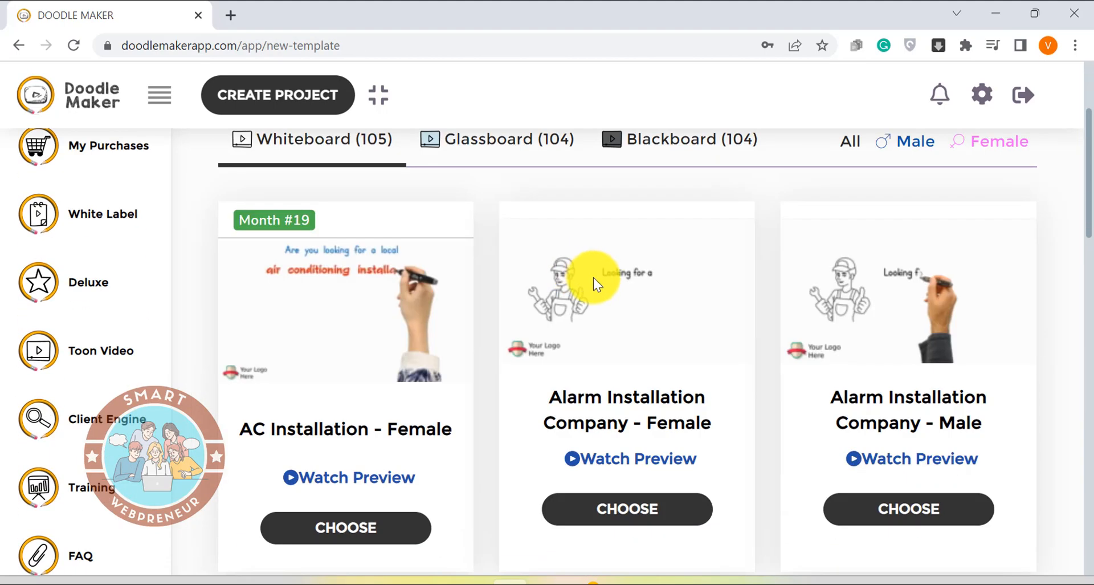
{"action": "scroll", "scroll_direction": "down", "scroll_amount": 3}
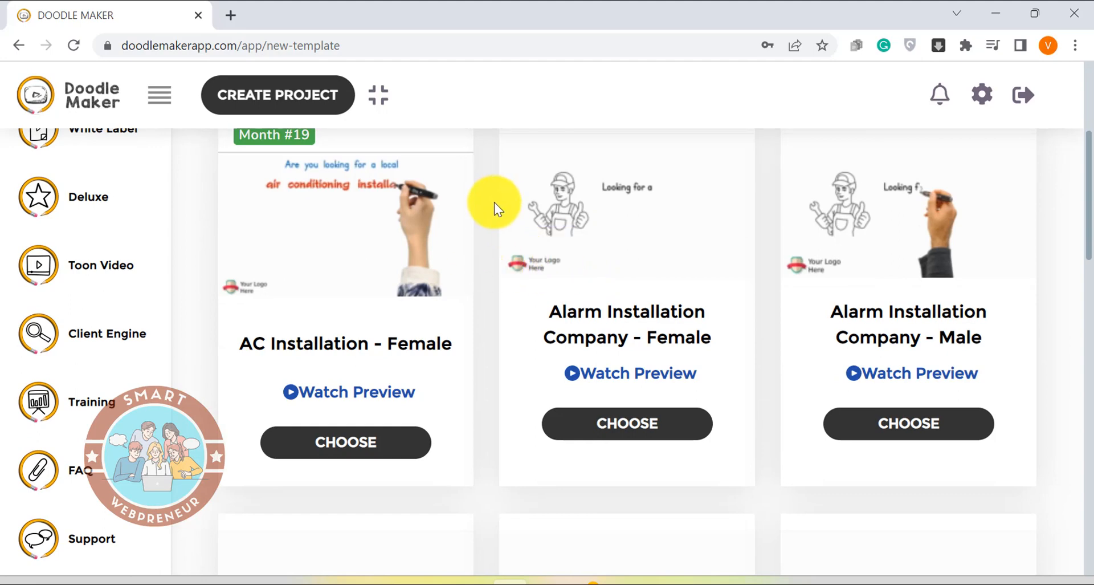
{"action": "scroll", "scroll_direction": "down", "scroll_amount": 3}
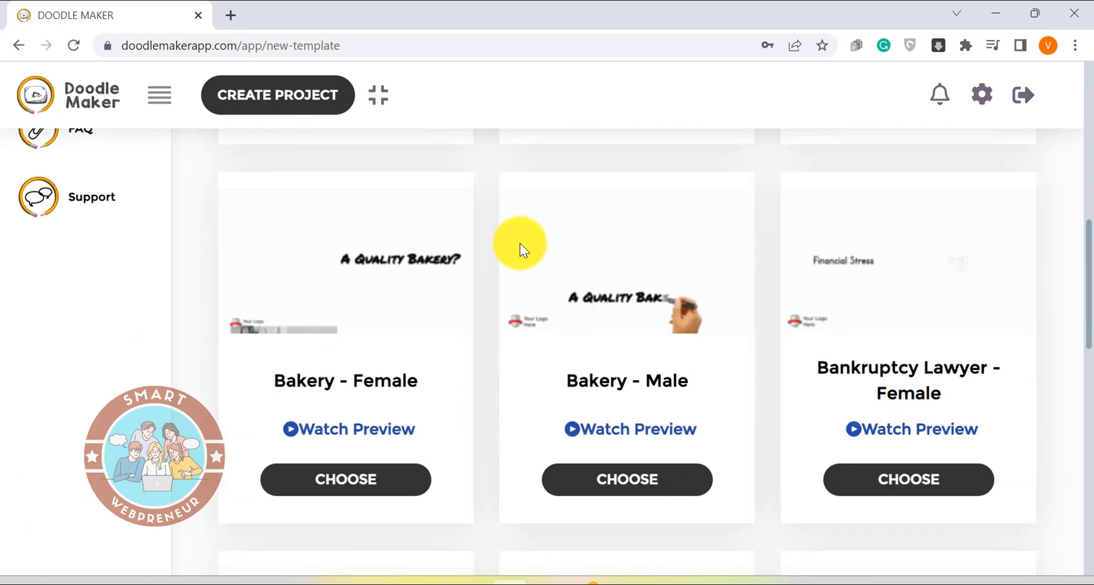
{"action": "scroll", "scroll_direction": "down", "scroll_amount": 3}
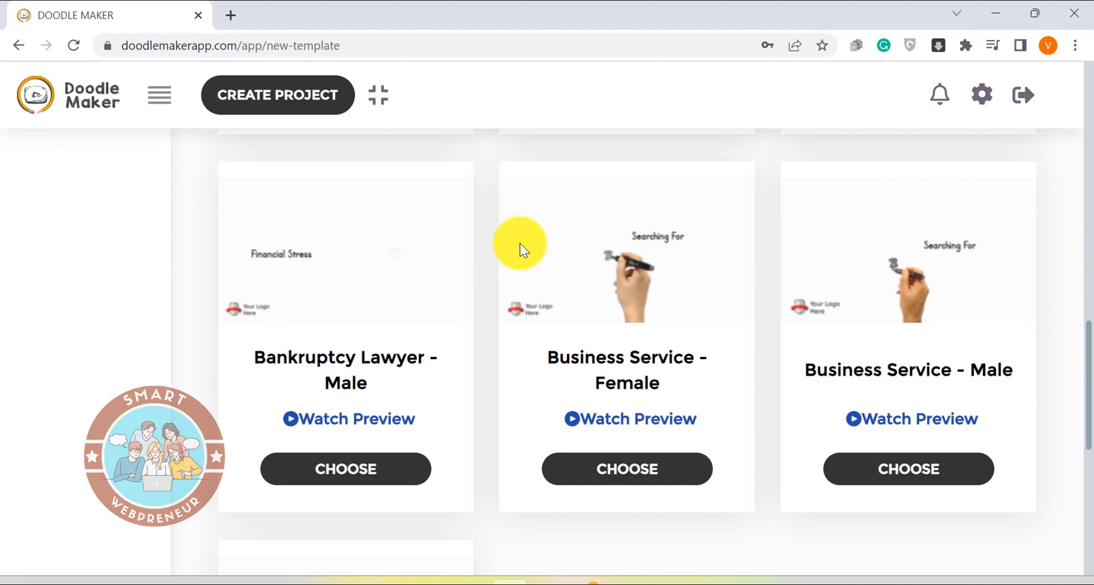
{"action": "scroll", "scroll_direction": "down", "scroll_amount": 3}
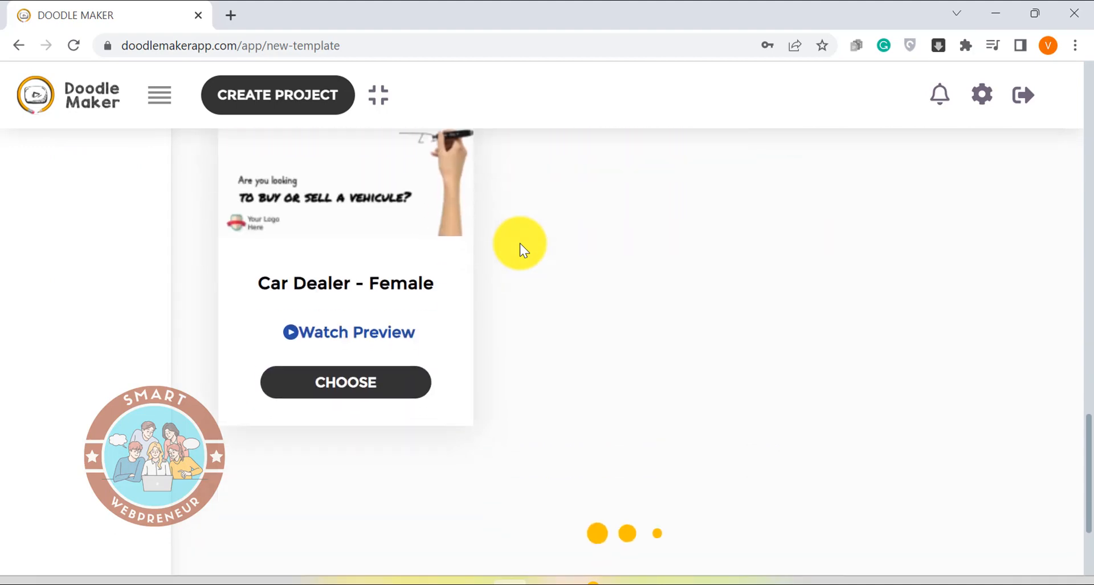
{"action": "scroll", "scroll_direction": "down", "scroll_amount": 3}
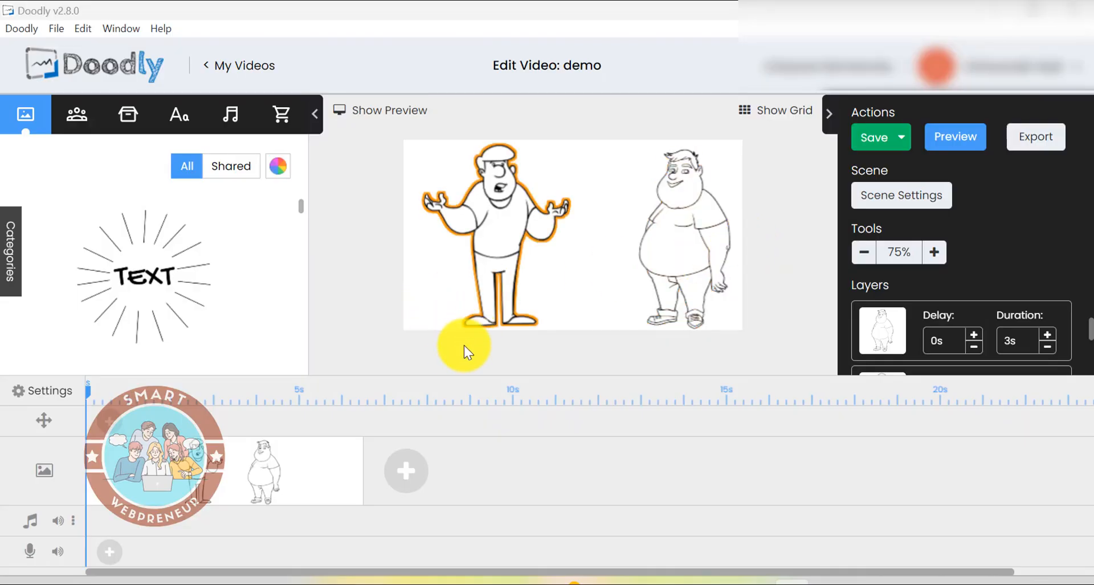
{"action": "mouse_move", "coordinate": [467, 307]}
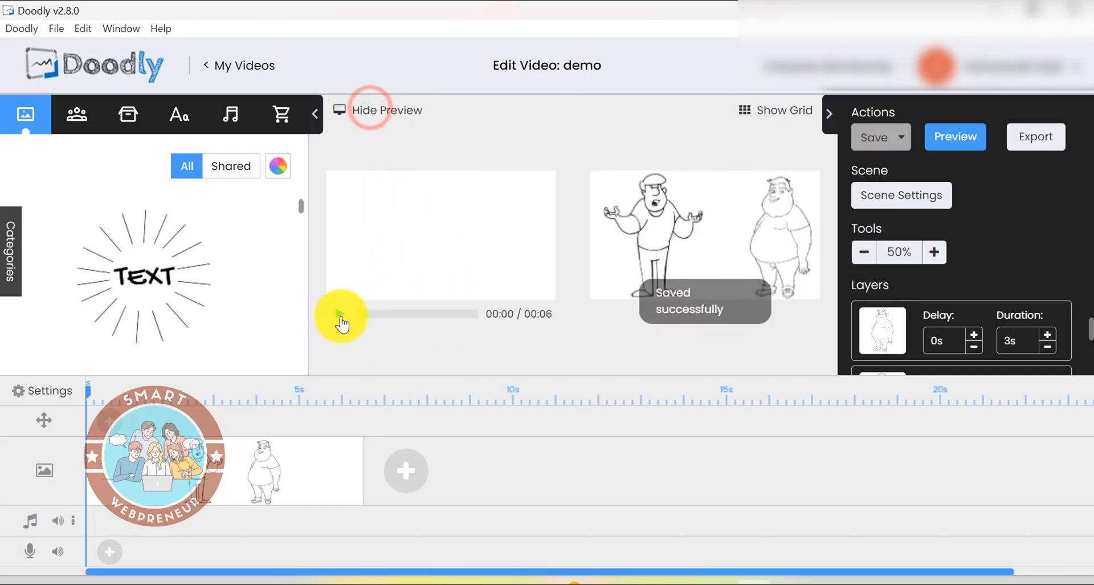
Play the two-character scene preview, then browse down the Characters and Props libraries for the new scene.
{"action": "left_click", "coordinate": [340, 314]}
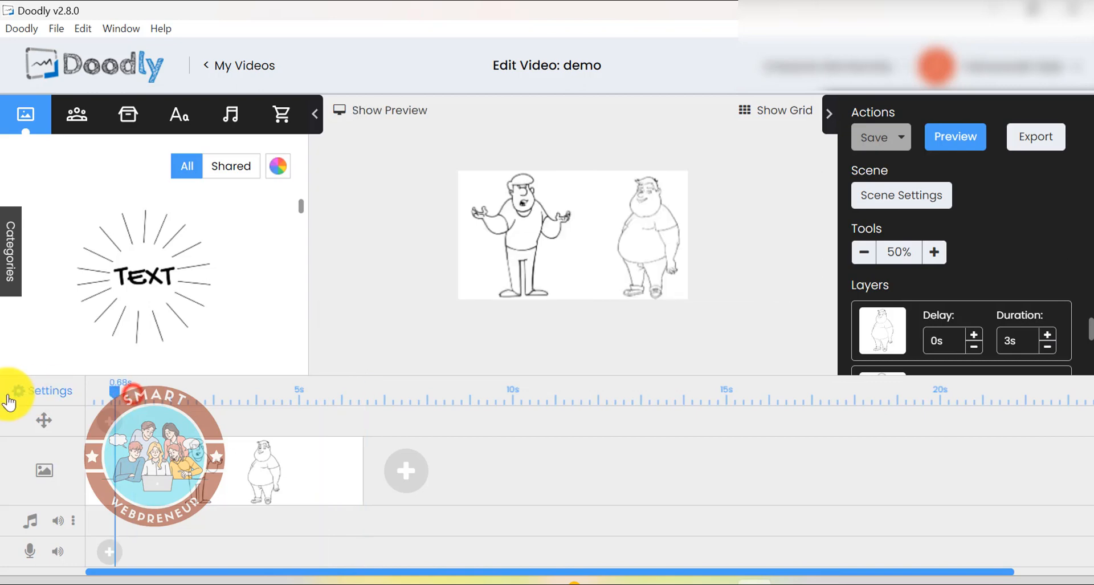
{"action": "left_click", "coordinate": [76, 114]}
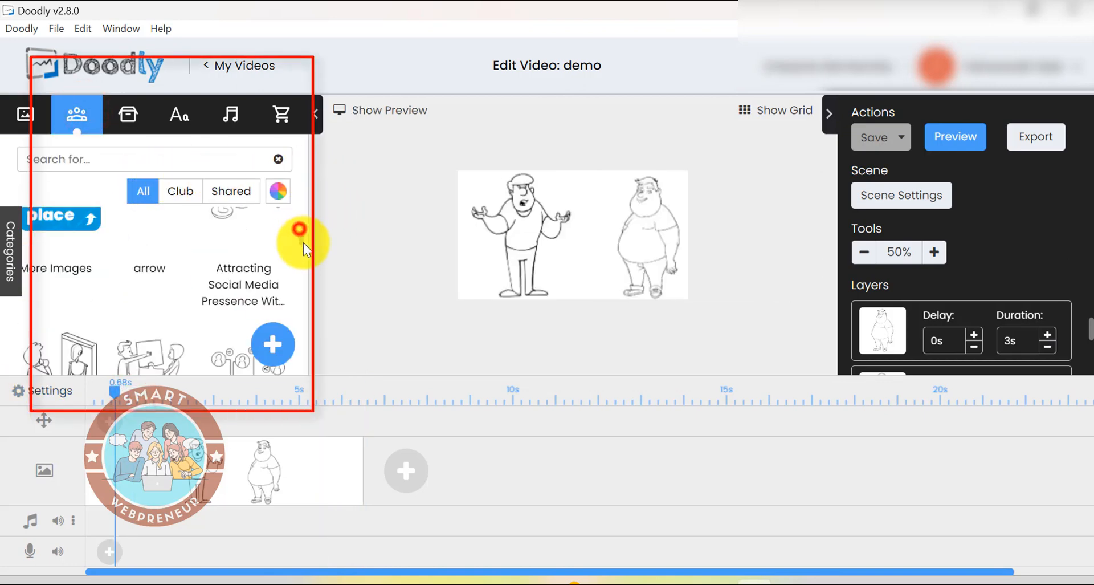
{"action": "scroll", "scroll_direction": "down", "scroll_amount": 3}
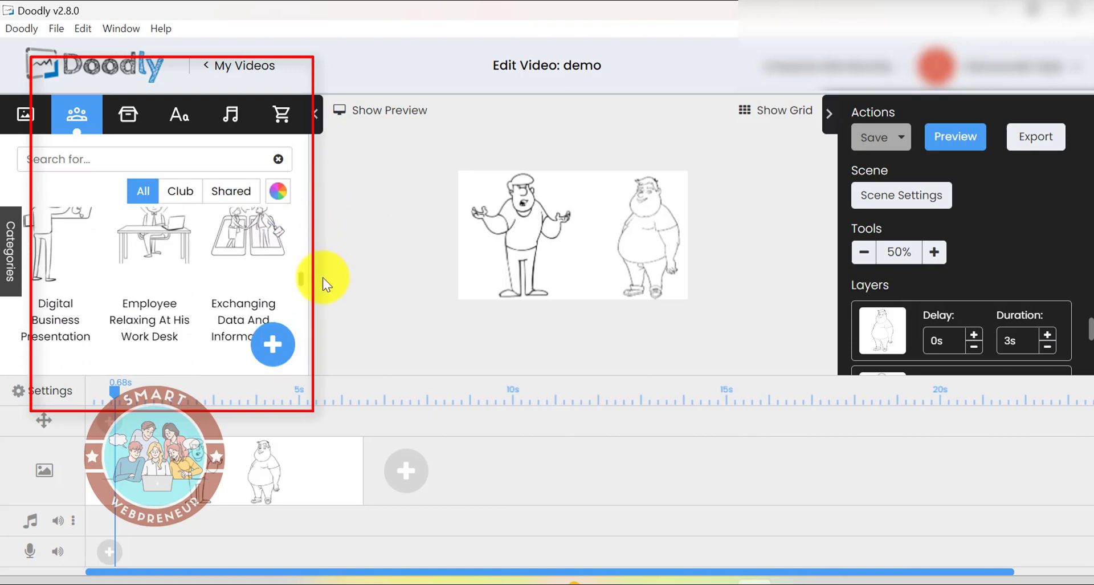
{"action": "scroll", "scroll_direction": "down", "scroll_amount": 3}
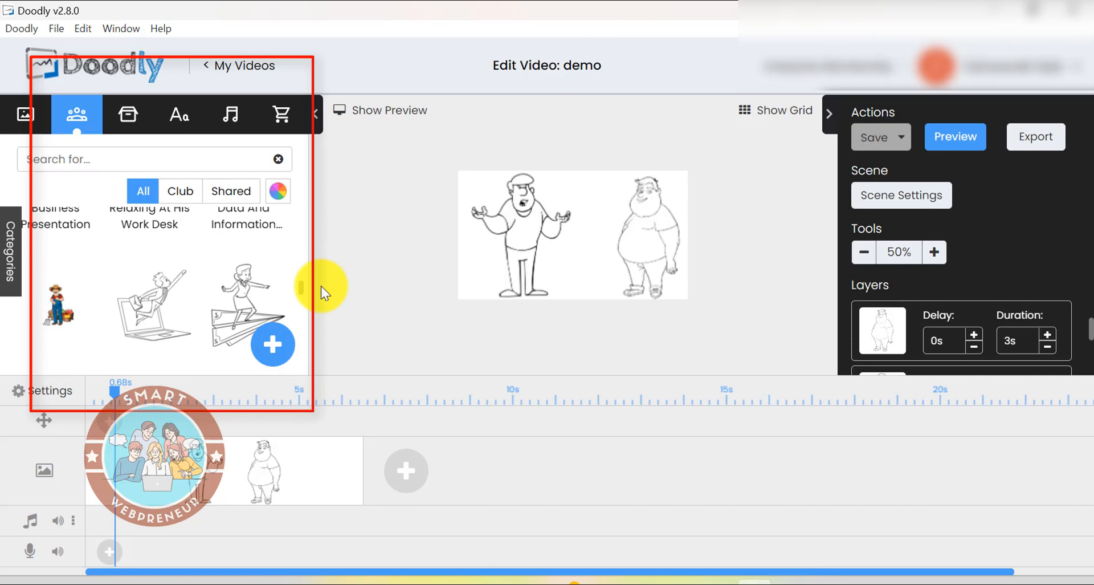
{"action": "scroll", "scroll_direction": "down", "scroll_amount": 3}
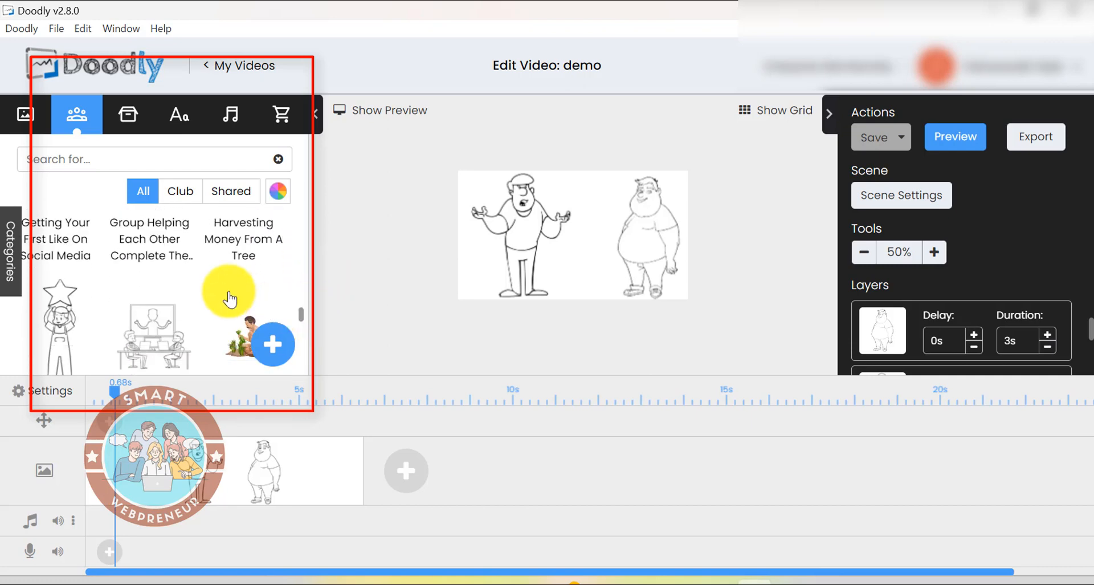
{"action": "scroll", "scroll_direction": "down", "scroll_amount": 3}
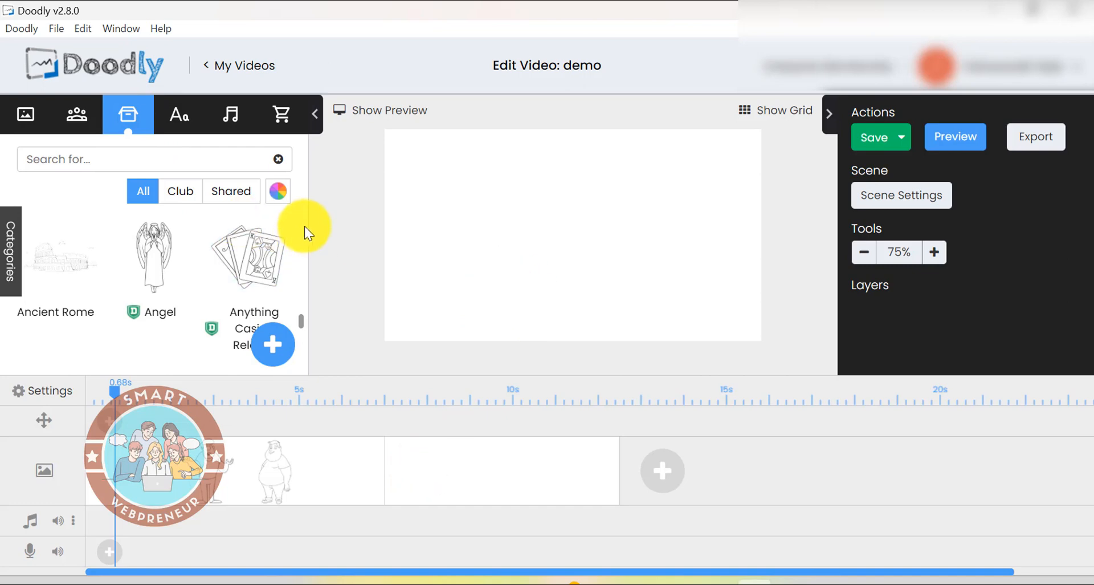
Add the playing-cards prop to the new scene and move it to the right.
{"action": "left_click", "coordinate": [248, 269]}
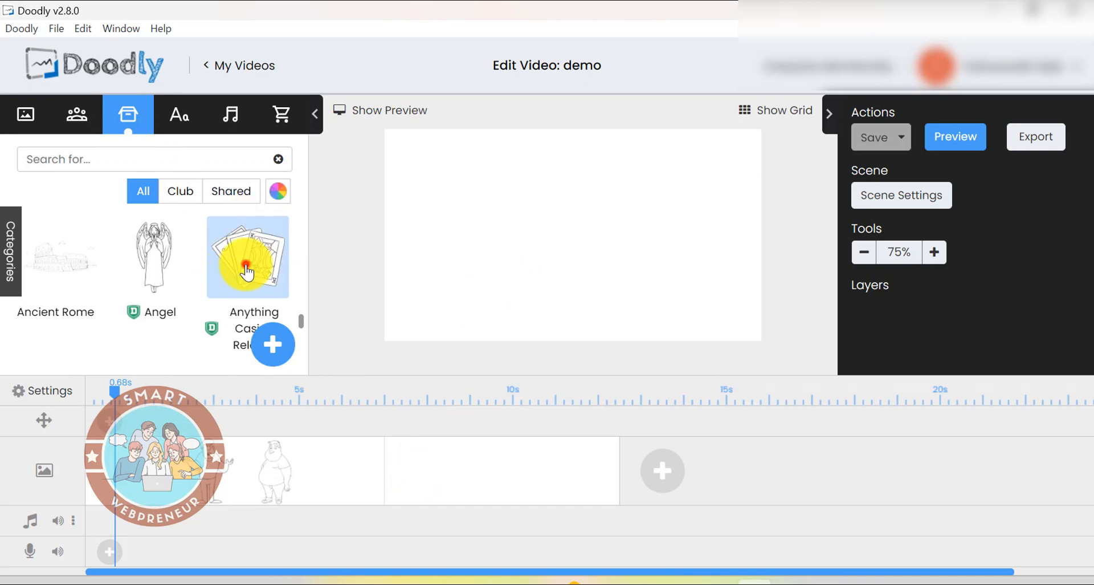
{"action": "left_click", "coordinate": [246, 269]}
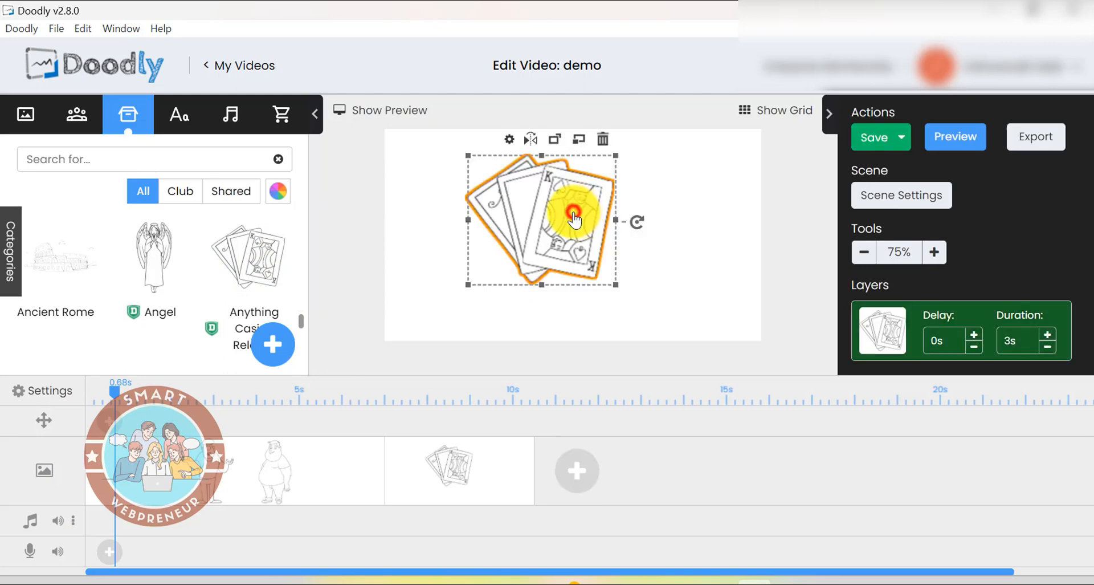
{"action": "left_click_drag", "start_coordinate": [632, 222], "coordinate": [667, 246]}
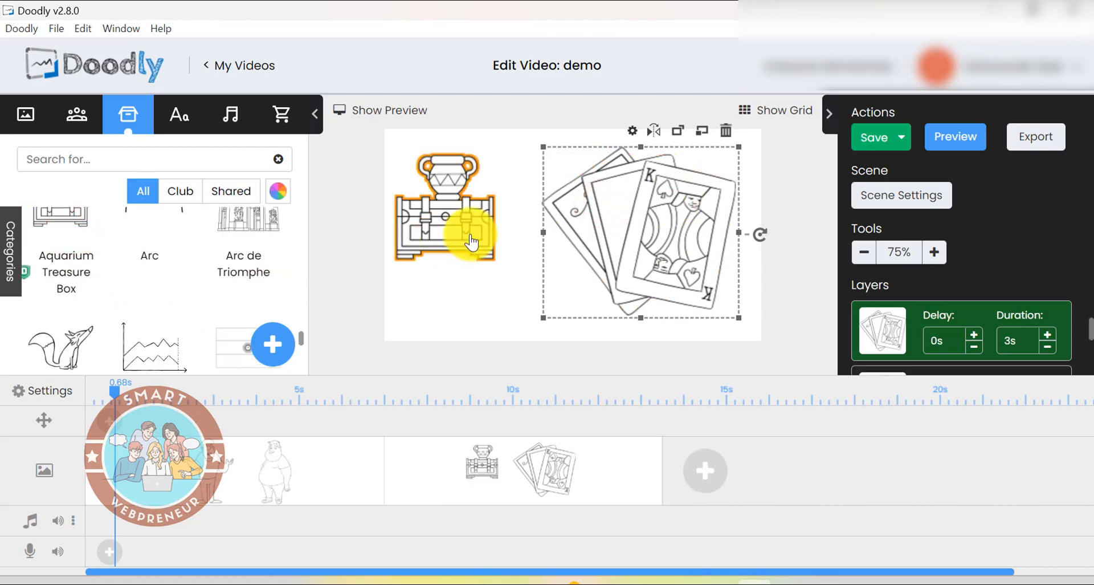
Add the Man Solving A Puzzle Alone character and lengthen the cards layer's drawing duration.
{"action": "left_click", "coordinate": [77, 114]}
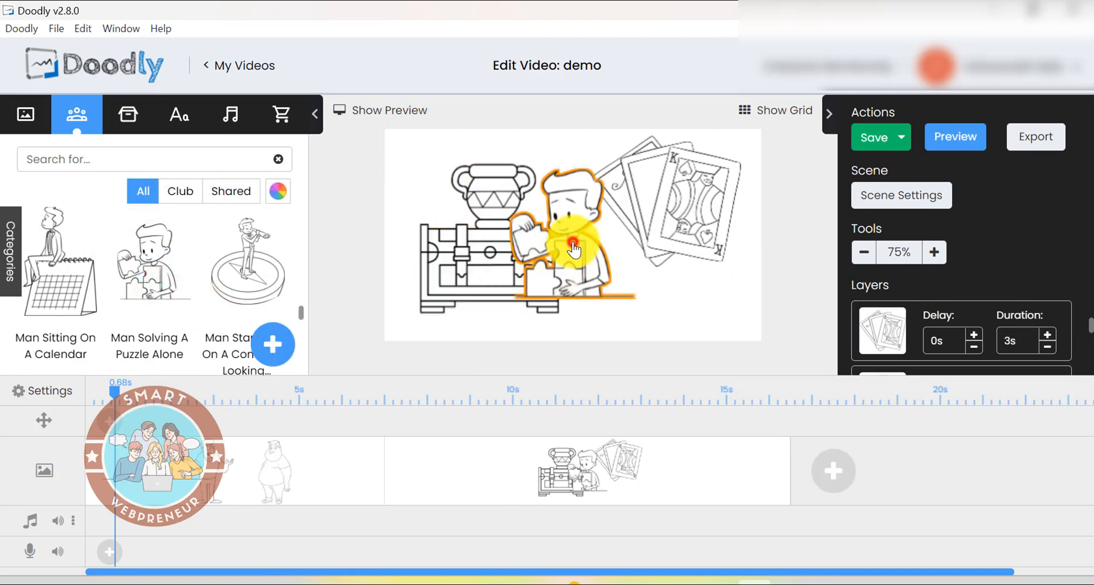
{"action": "left_click", "coordinate": [589, 253]}
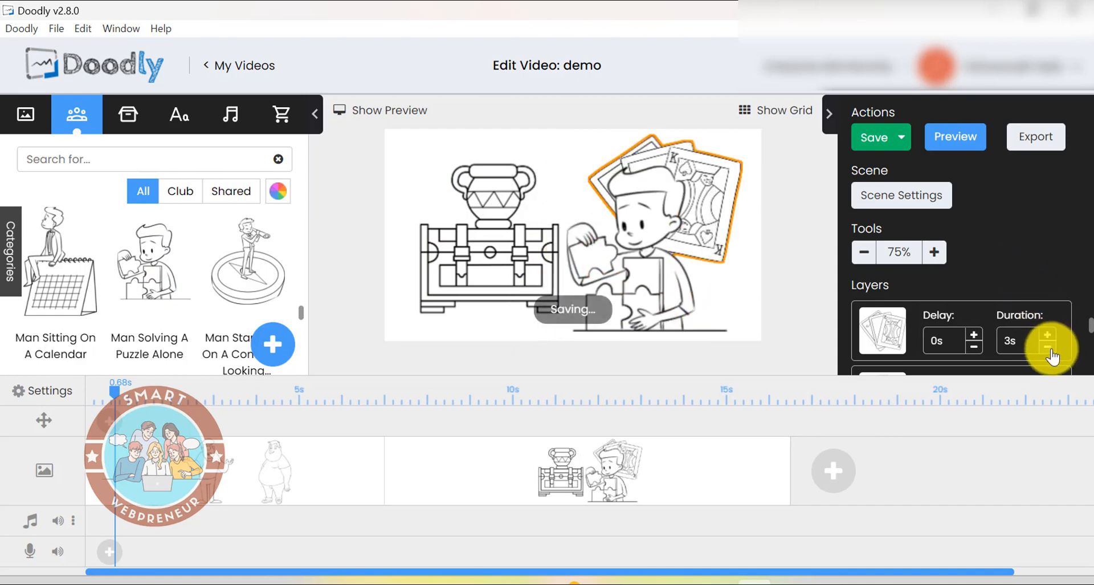
{"action": "left_click", "coordinate": [1047, 348]}
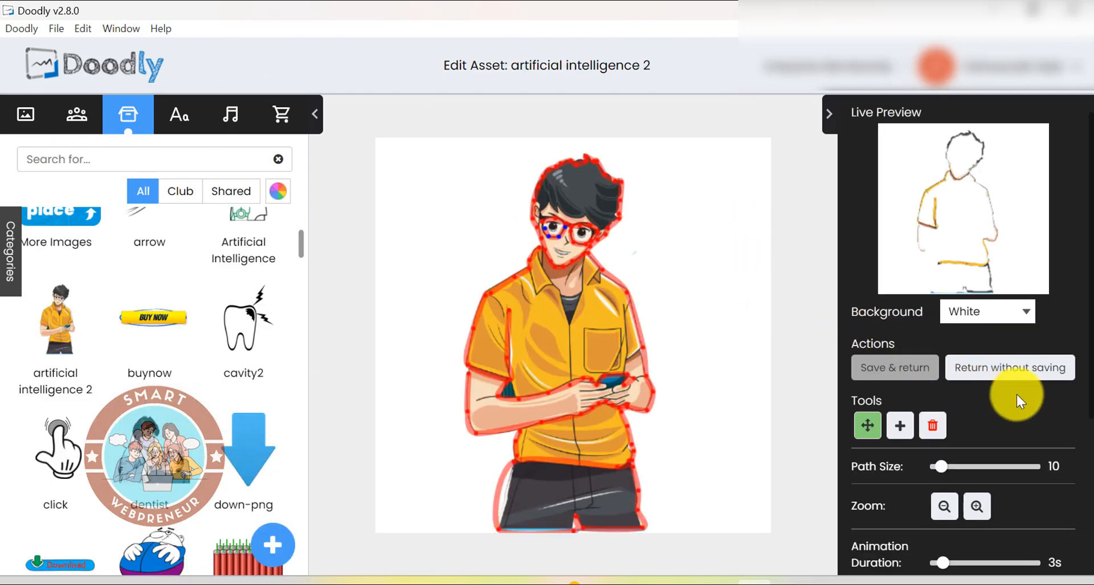
Return from the Edit Asset reveal-path screen to the video editor without saving.
{"action": "scroll", "scroll_direction": "down", "scroll_amount": 3}
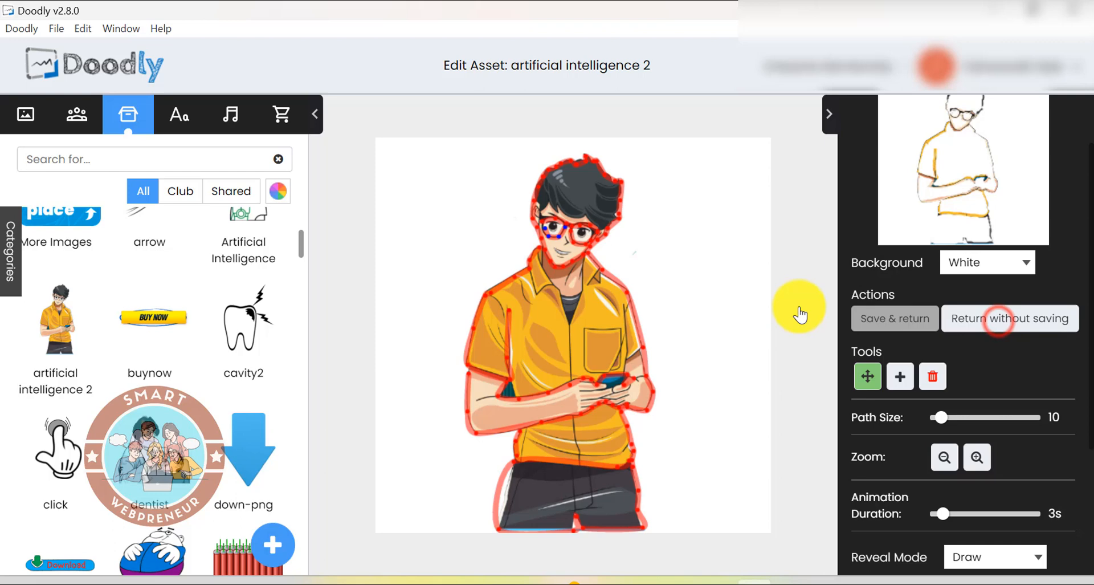
{"action": "left_click", "coordinate": [1010, 318]}
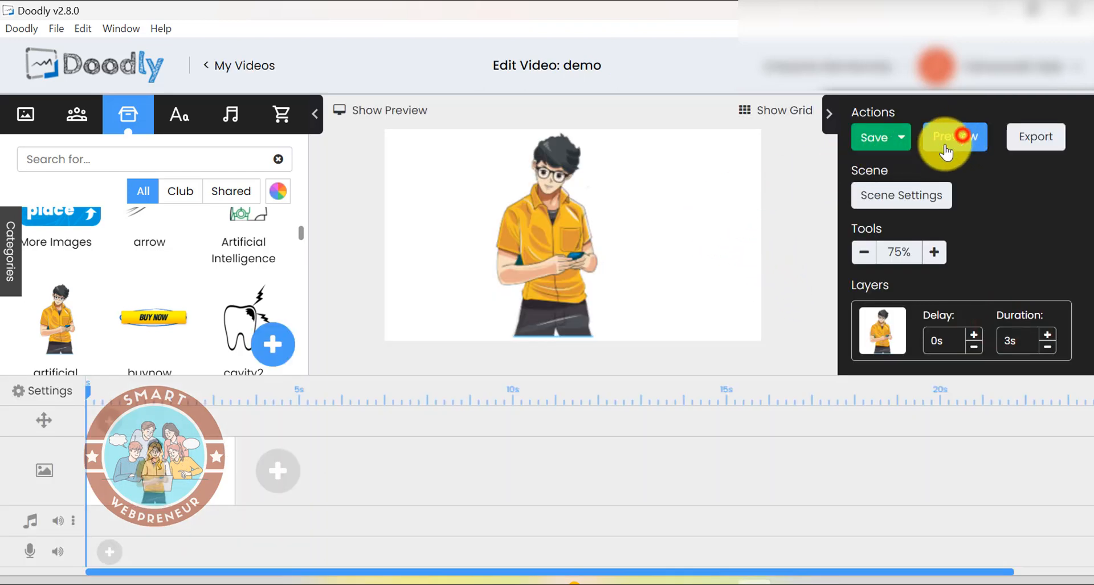
Preview the character scene, then browse the locked Club characters library.
{"action": "left_click", "coordinate": [951, 137]}
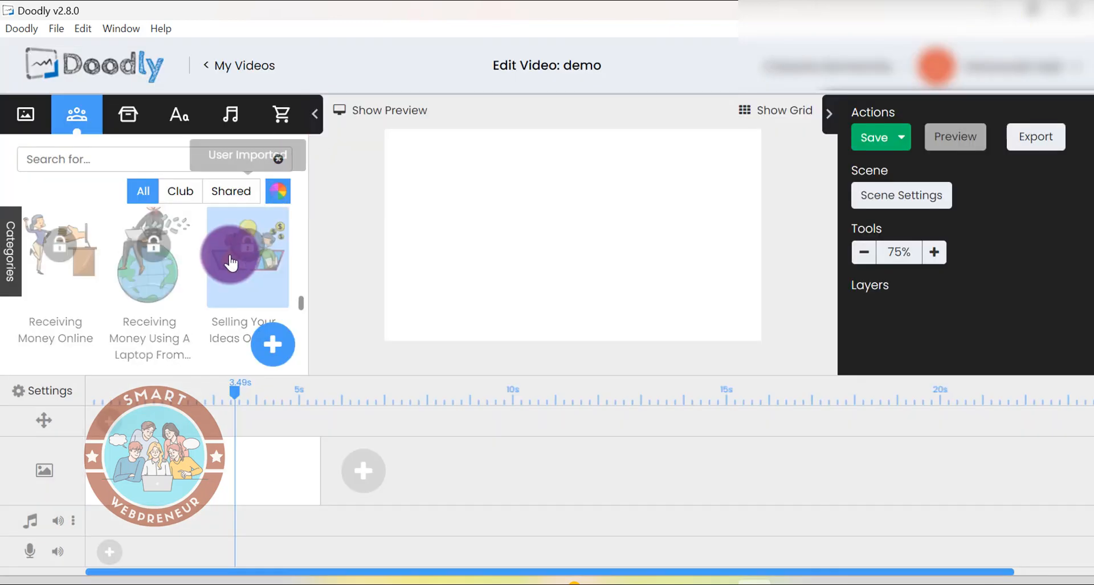
{"action": "scroll", "scroll_direction": "down", "scroll_amount": 3}
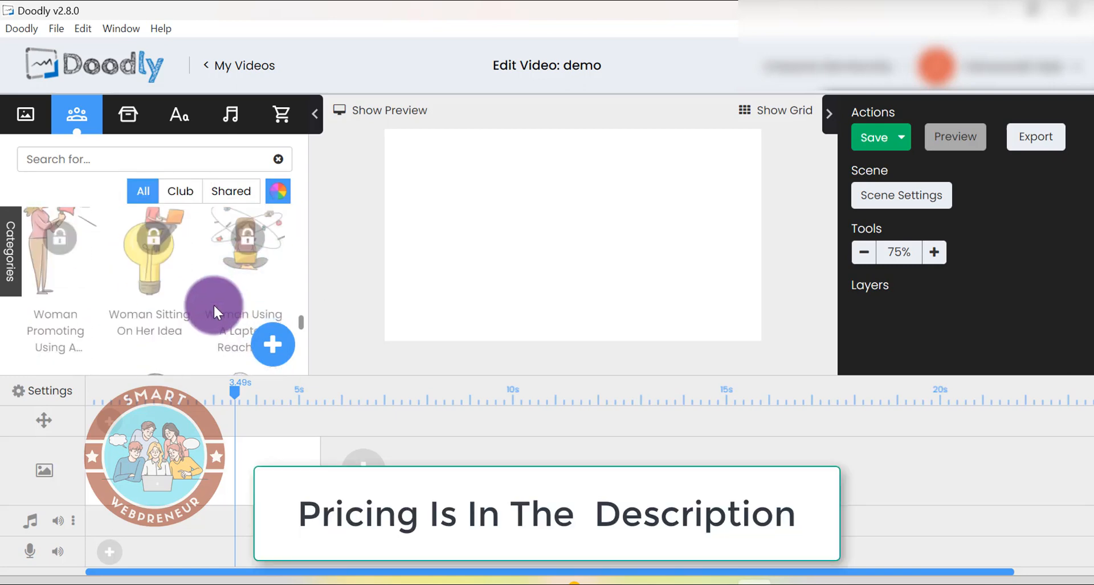
{"action": "scroll", "scroll_direction": "down", "scroll_amount": 3}
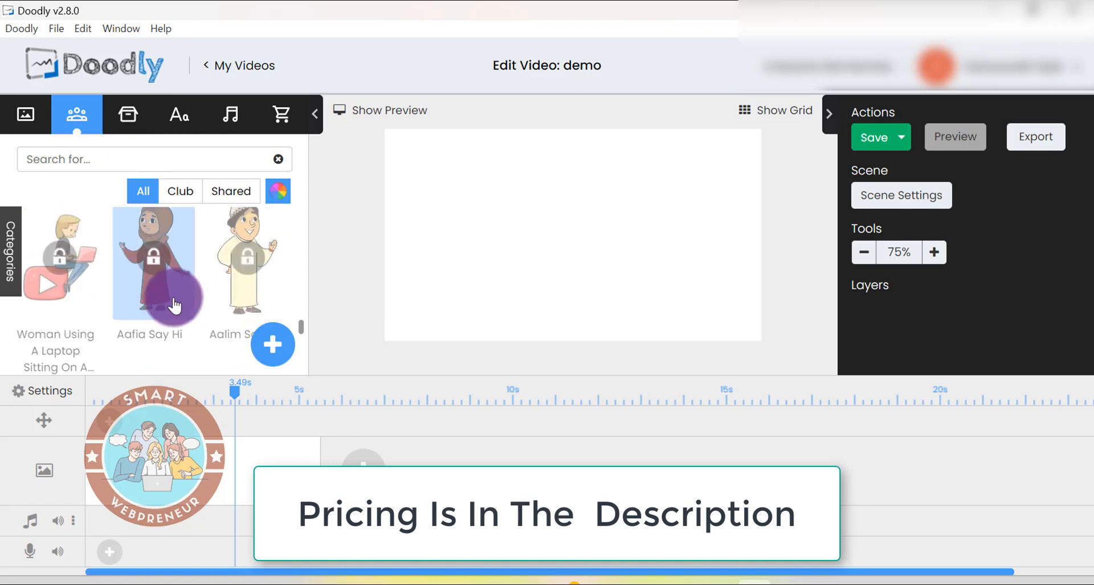
{"action": "mouse_move", "coordinate": [170, 296]}
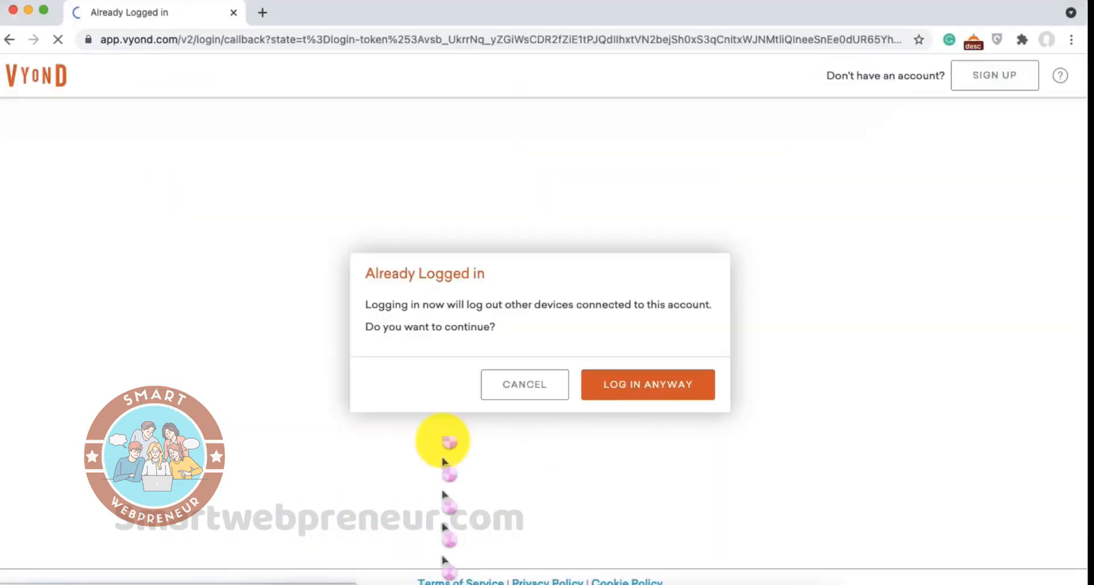
Log in anyway, create a new video and choose a visual style to reach Vyond Studio.
{"action": "left_click", "coordinate": [641, 386]}
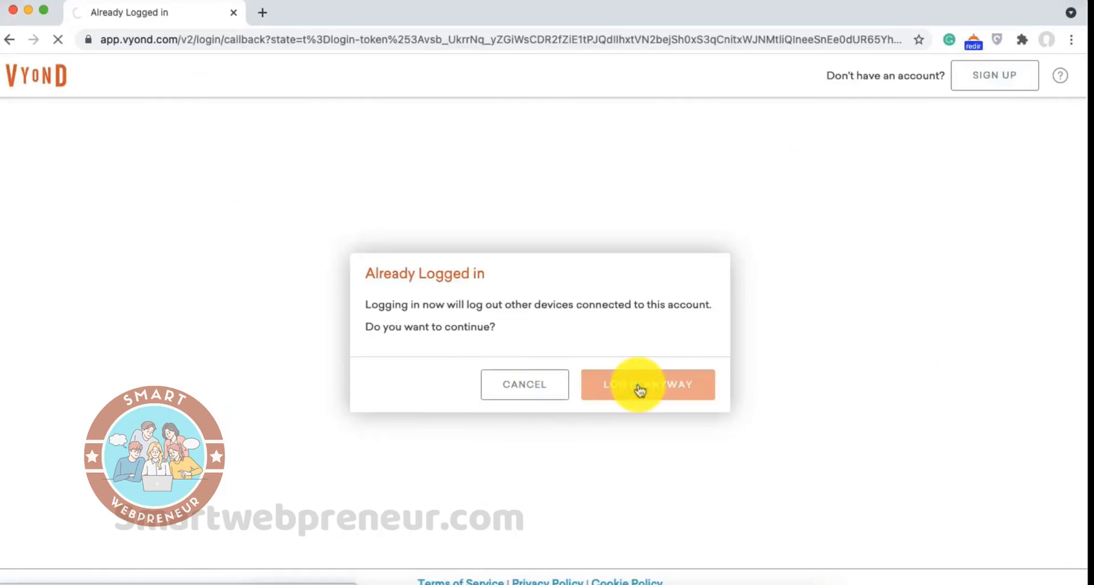
{"action": "left_click", "coordinate": [647, 384]}
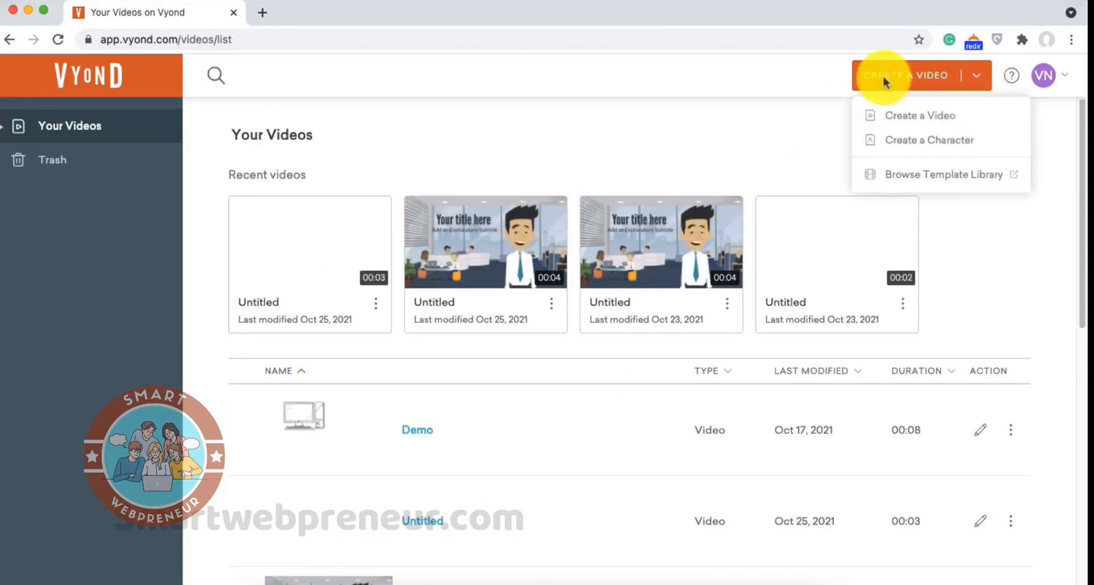
{"action": "left_click", "coordinate": [921, 115]}
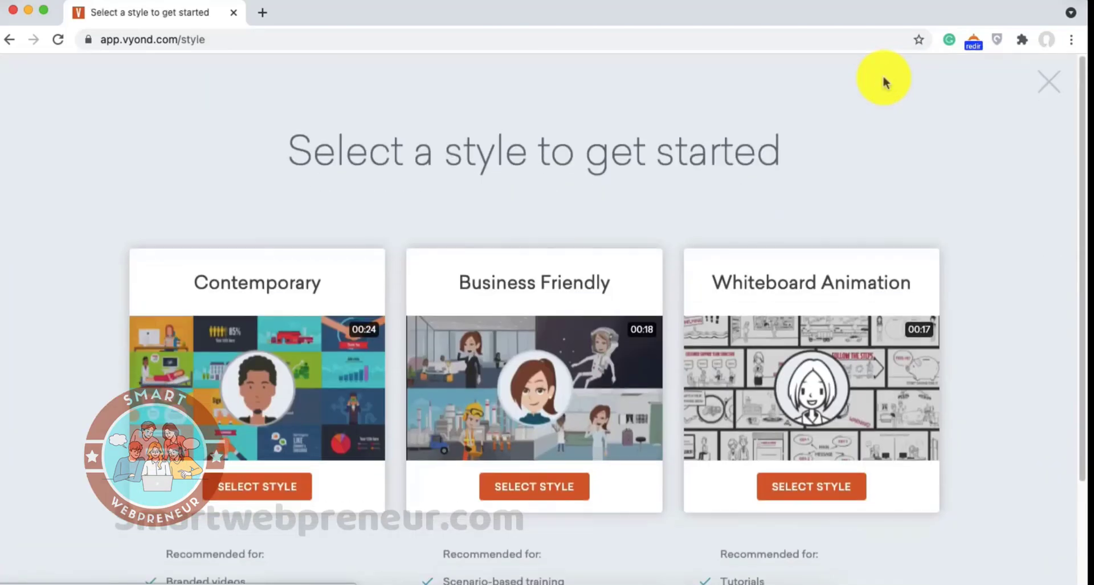
{"action": "left_click", "coordinate": [534, 486]}
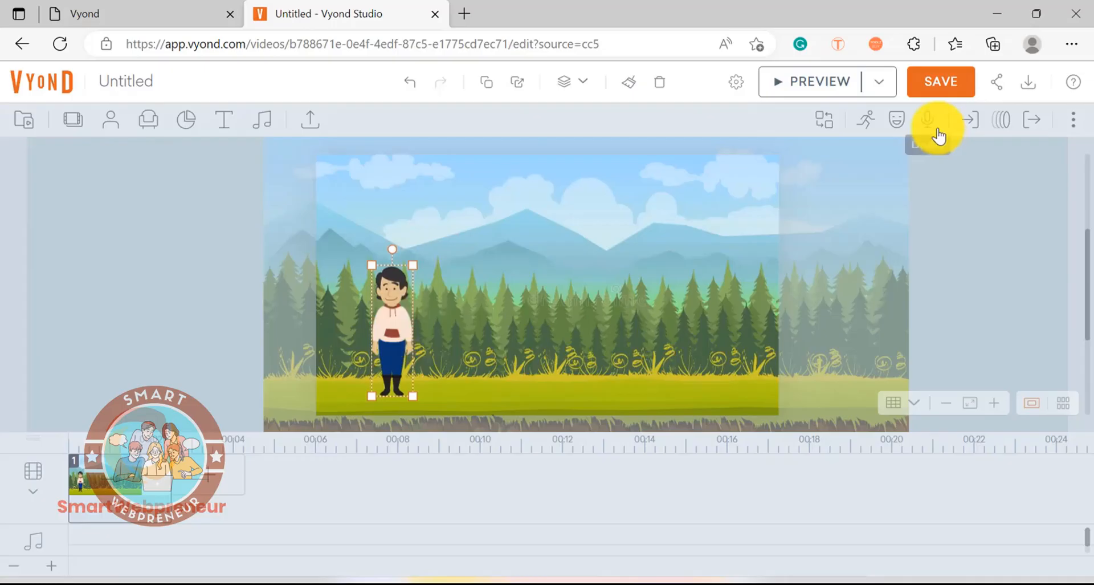
Search the character actions library for 'horse'.
{"action": "left_click", "coordinate": [866, 120]}
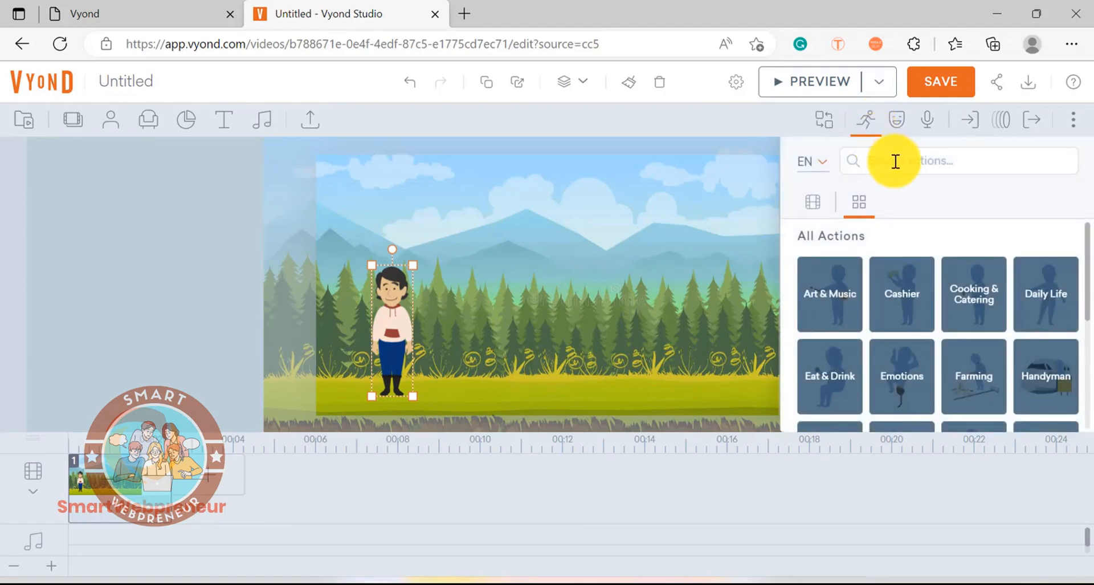
{"action": "type", "text": "ho"}
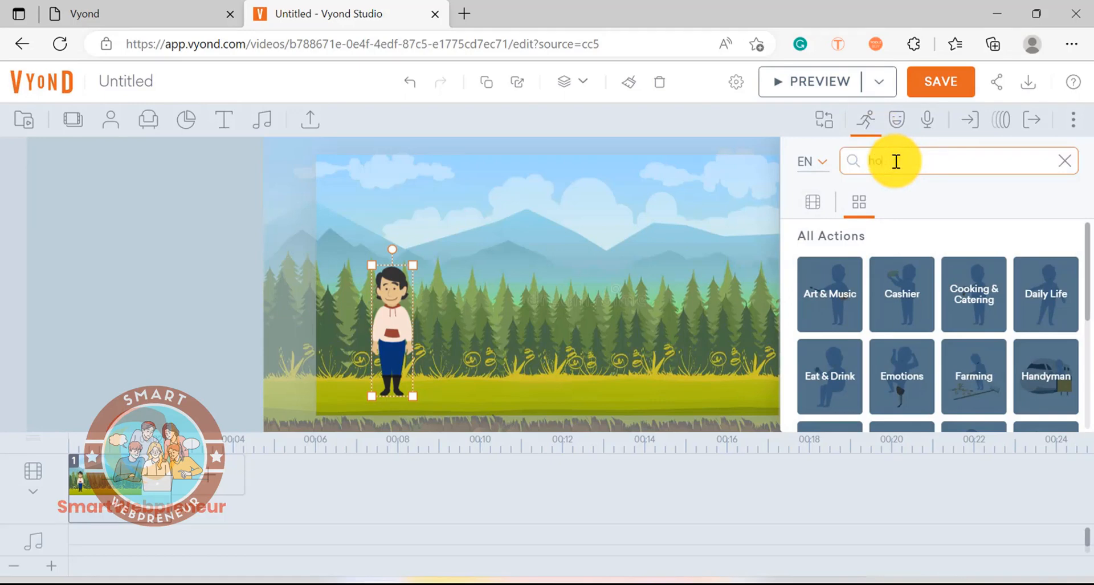
{"action": "type", "text": "horse"}
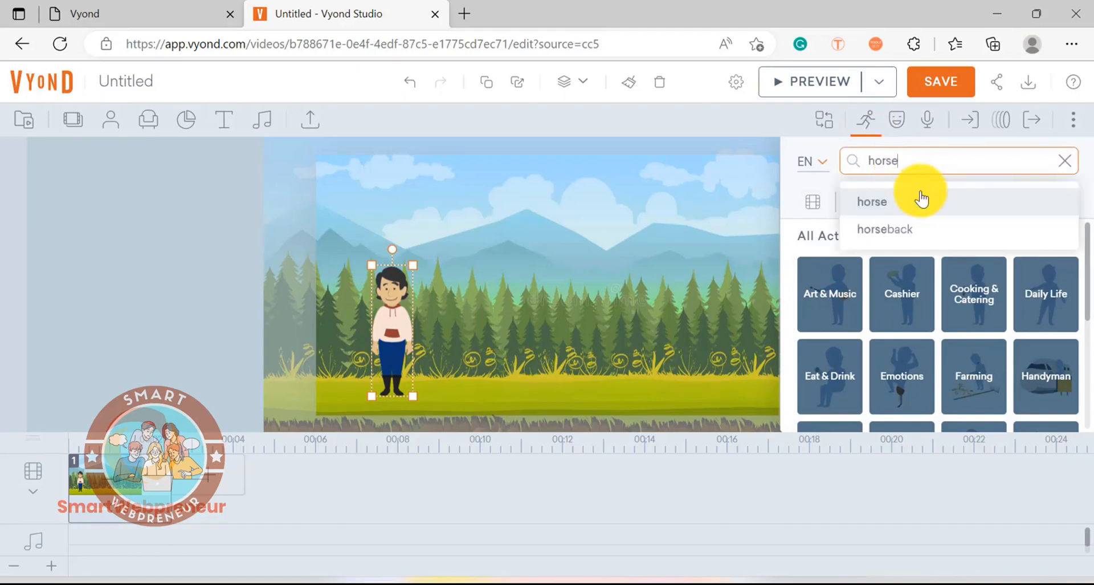
{"action": "left_click", "coordinate": [872, 201]}
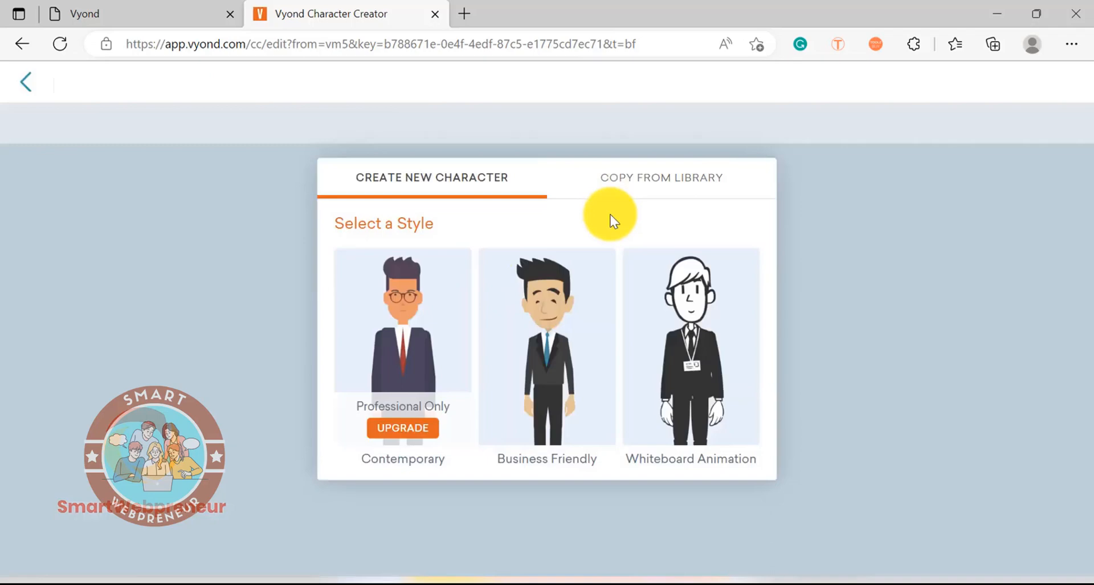
Choose the Business Friendly style and a body type for the new character.
{"action": "left_click", "coordinate": [547, 342]}
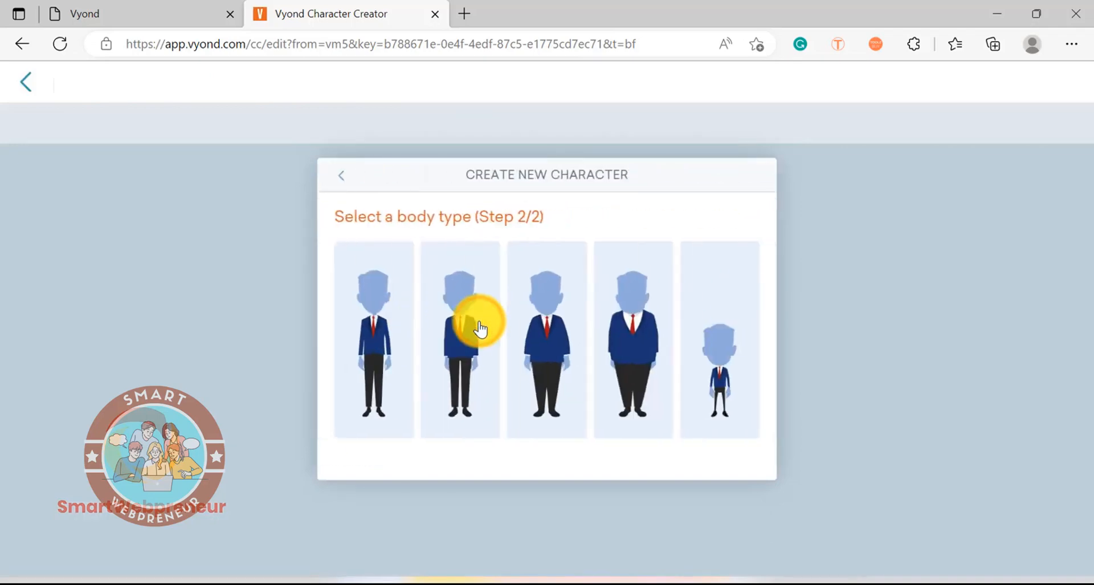
{"action": "left_click", "coordinate": [476, 324]}
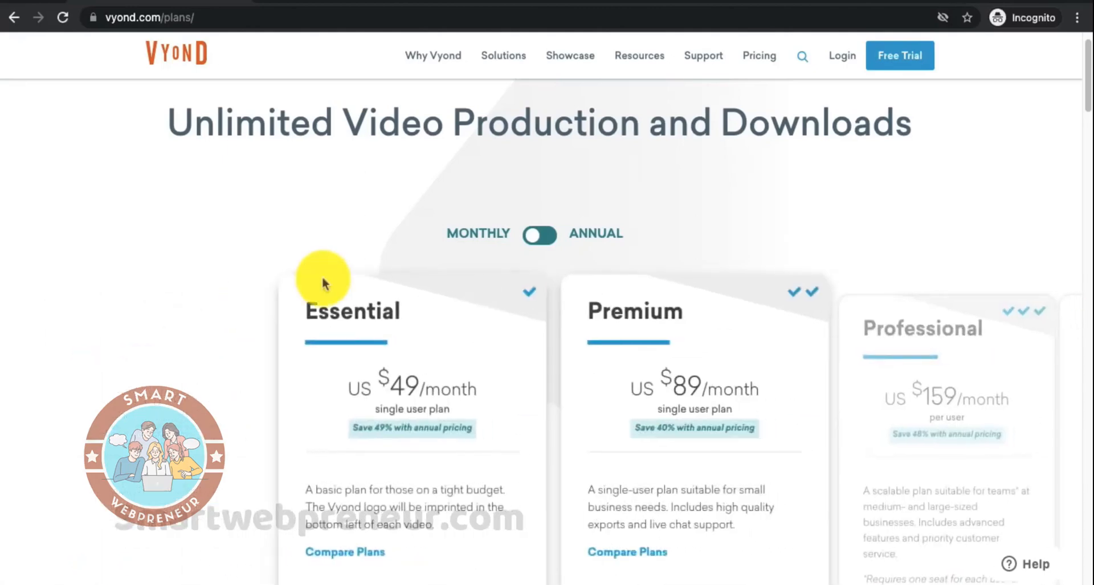
{"action": "mouse_move", "coordinate": [522, 485]}
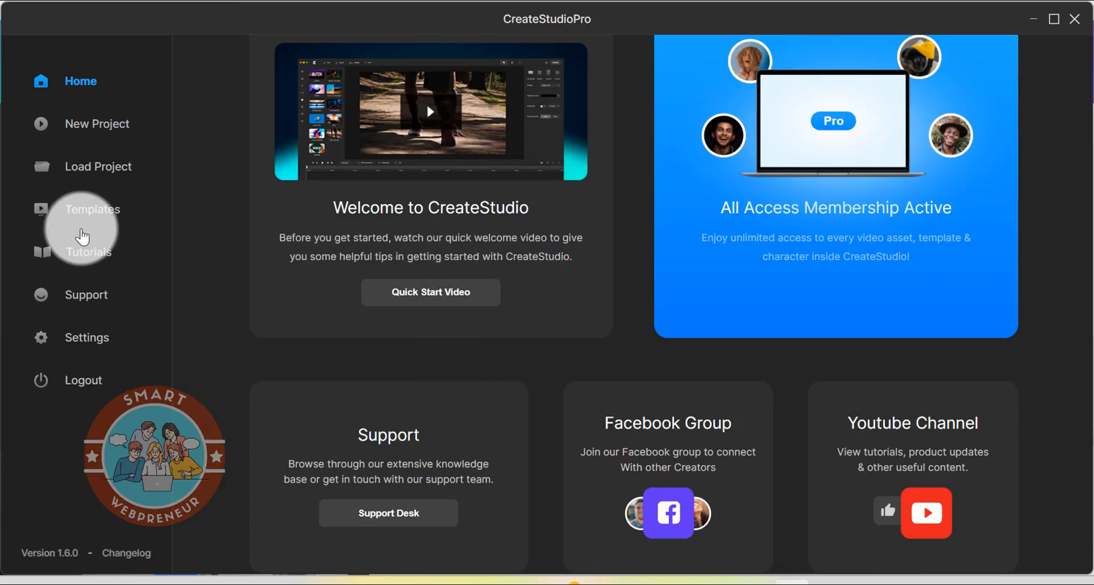
Browse the Templates gallery past Happy Birthday, Music Event and Mobile App Promo videos.
{"action": "left_click", "coordinate": [92, 209]}
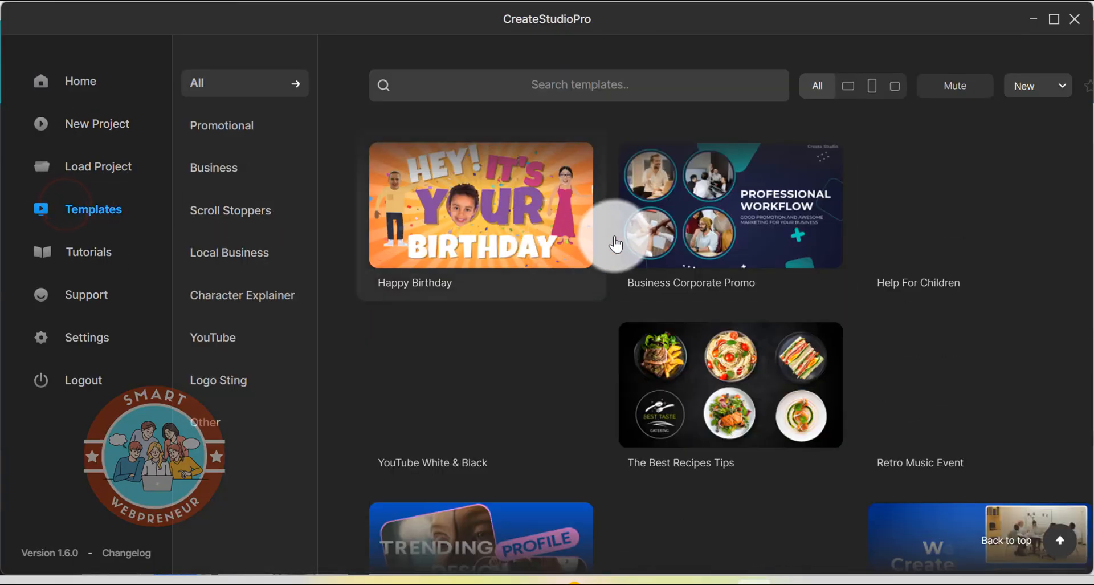
{"action": "scroll", "scroll_direction": "down", "scroll_amount": 3}
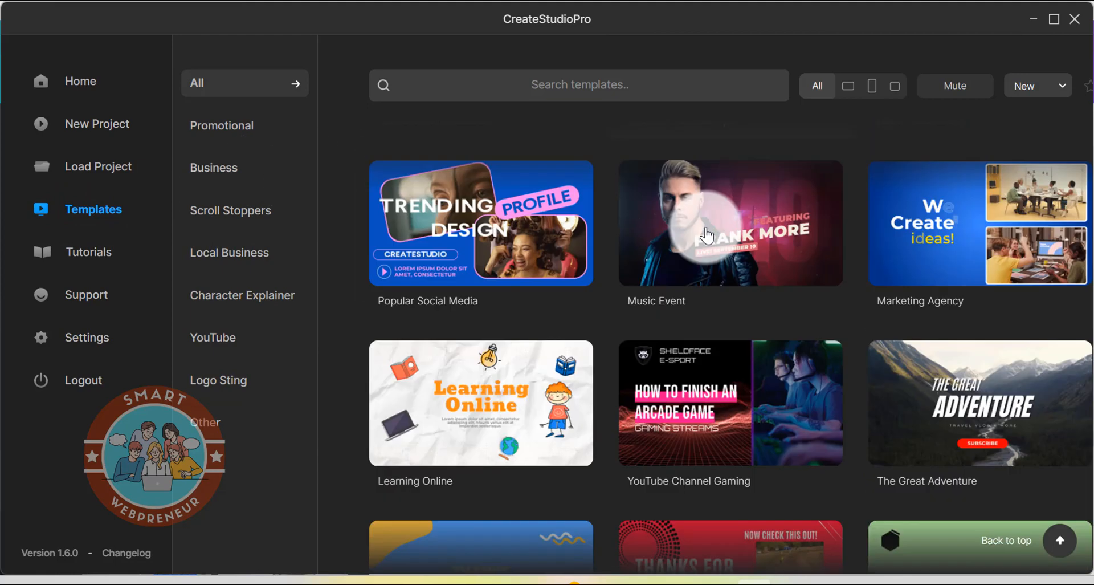
{"action": "scroll", "scroll_direction": "down", "scroll_amount": 3}
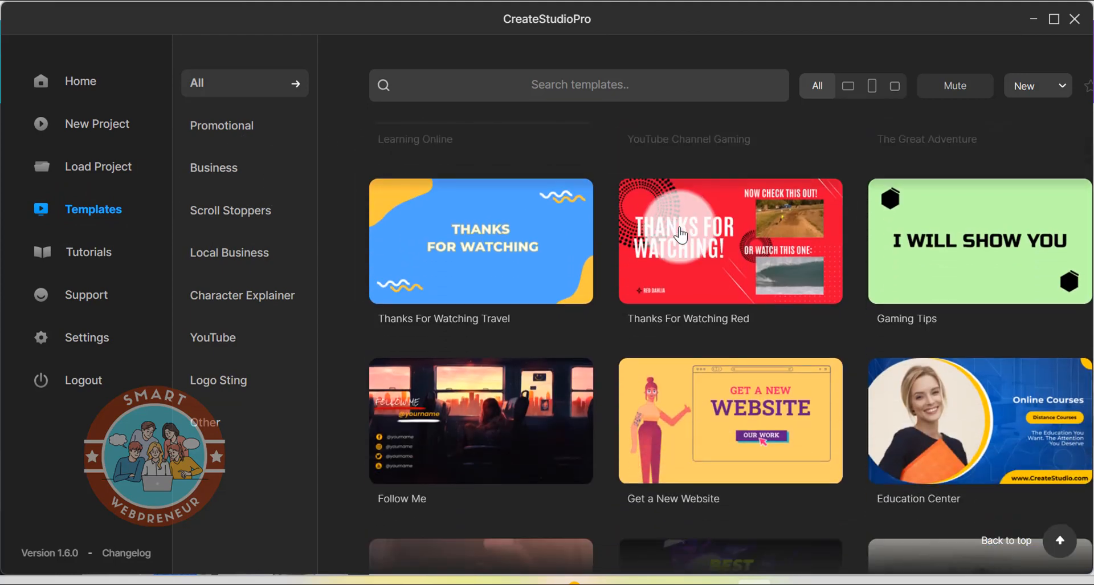
{"action": "scroll", "scroll_direction": "down", "scroll_amount": 3}
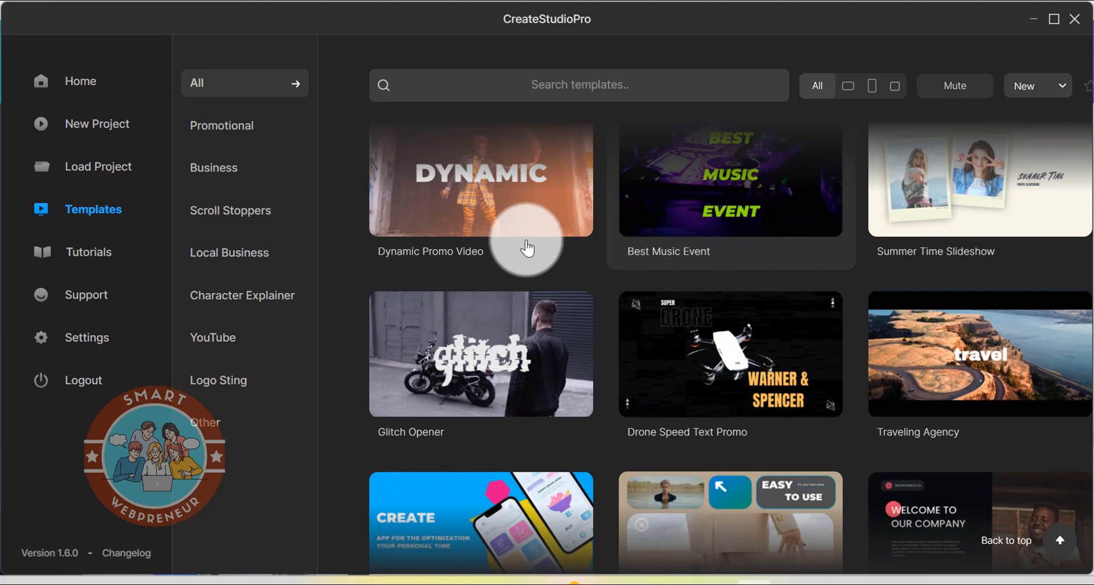
{"action": "scroll", "scroll_direction": "down", "scroll_amount": 3}
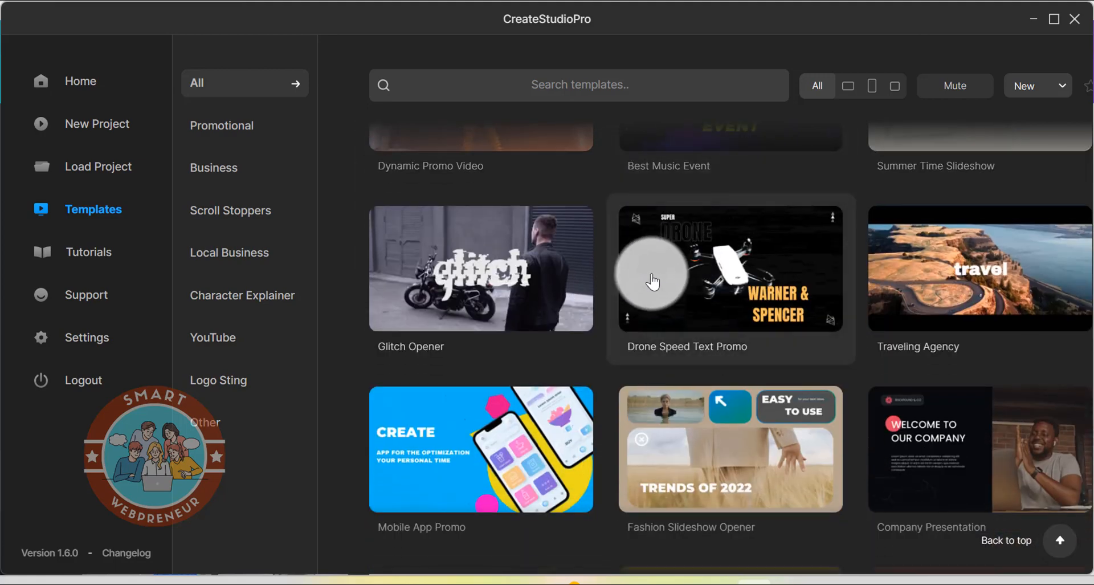
{"action": "scroll", "scroll_direction": "down", "scroll_amount": 3}
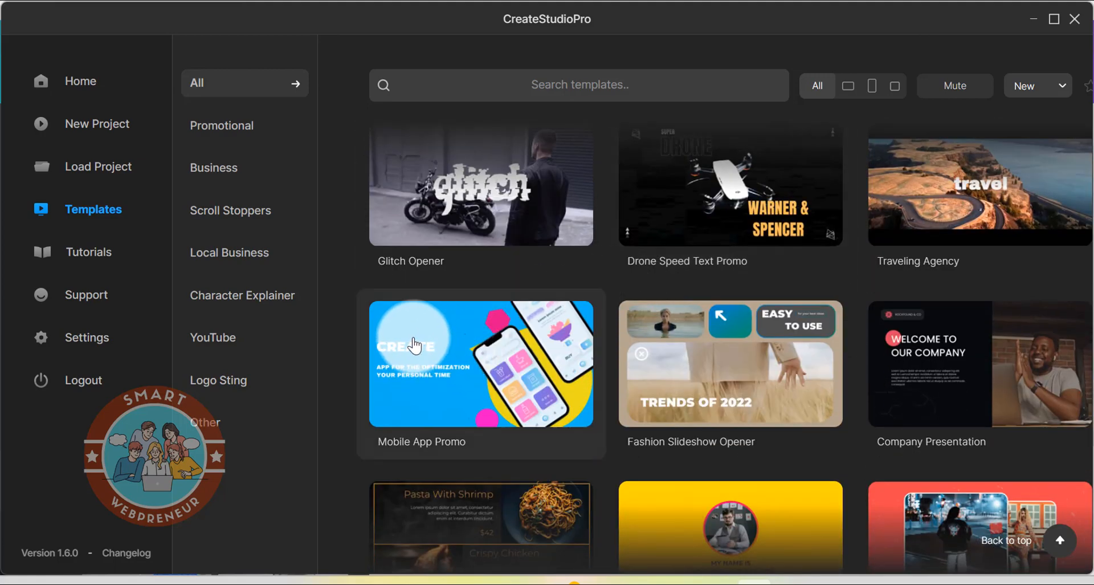
{"action": "left_click", "coordinate": [243, 295]}
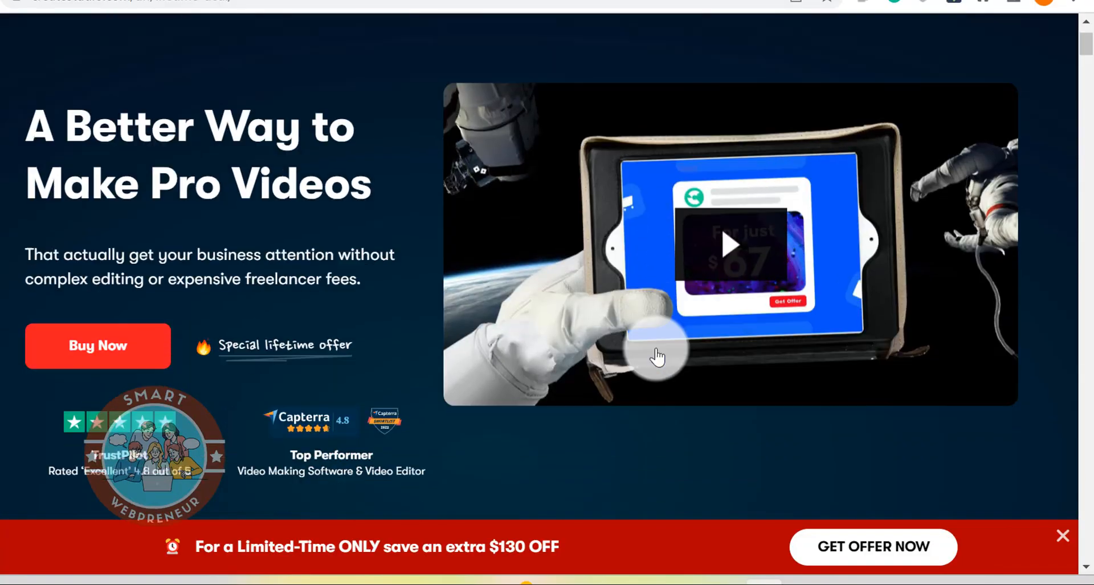
Go to checkout for the $67 lifetime commercial license from the sales page.
{"action": "scroll", "scroll_direction": "down", "scroll_amount": 3}
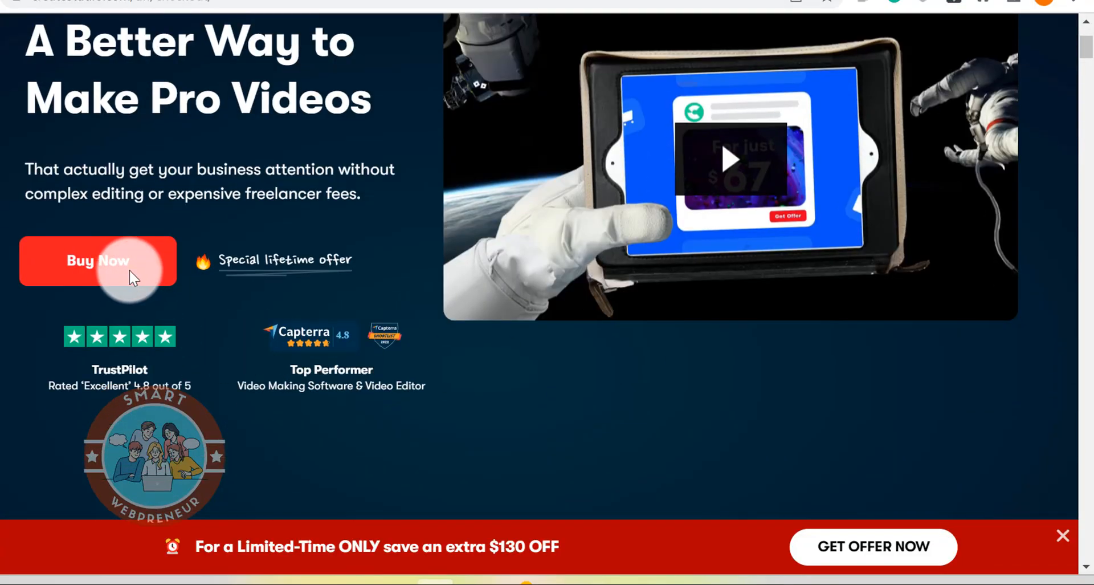
{"action": "left_click", "coordinate": [98, 260]}
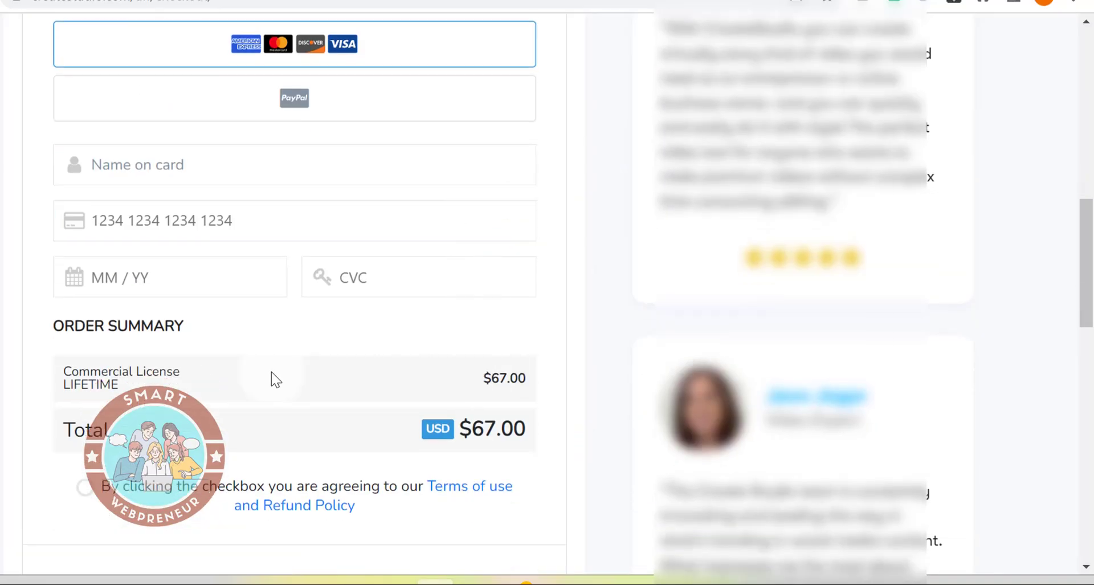
{"action": "mouse_move", "coordinate": [523, 366]}
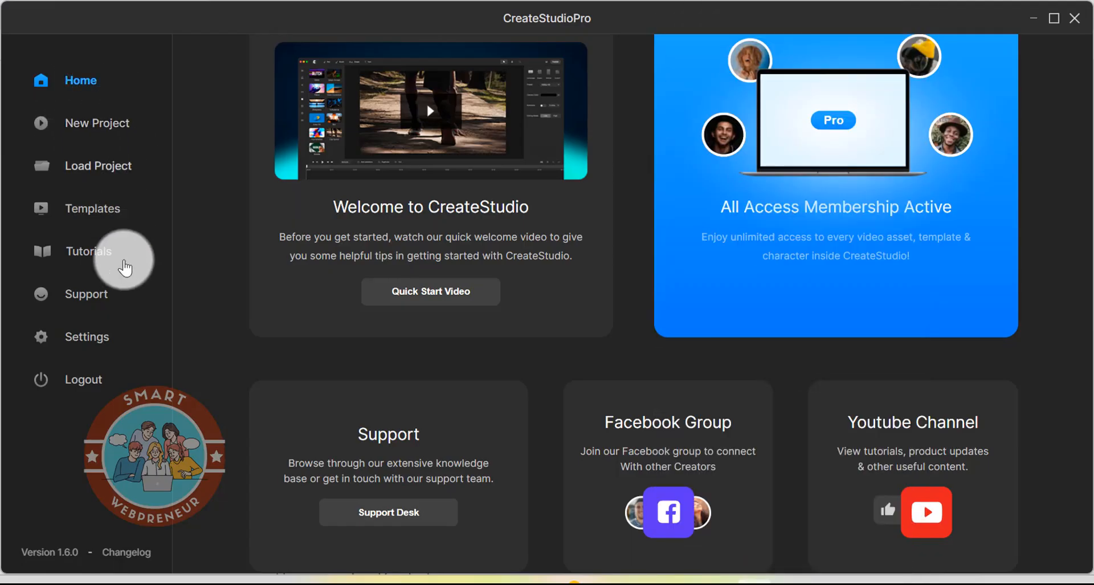
Start a new blank CreateStudio Pro project from scratch.
{"action": "left_click", "coordinate": [98, 123]}
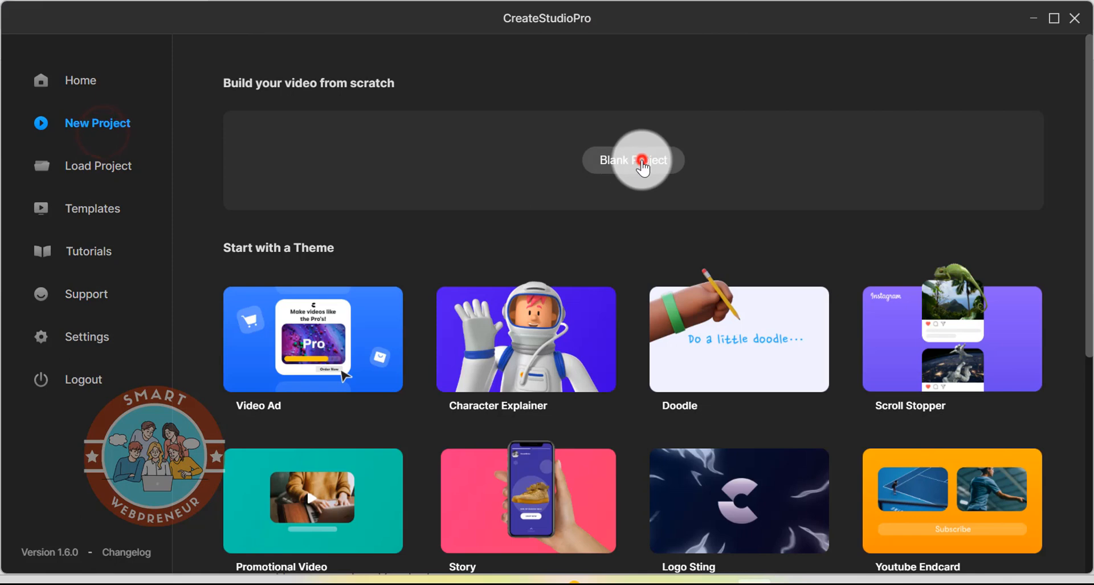
{"action": "left_click", "coordinate": [644, 160]}
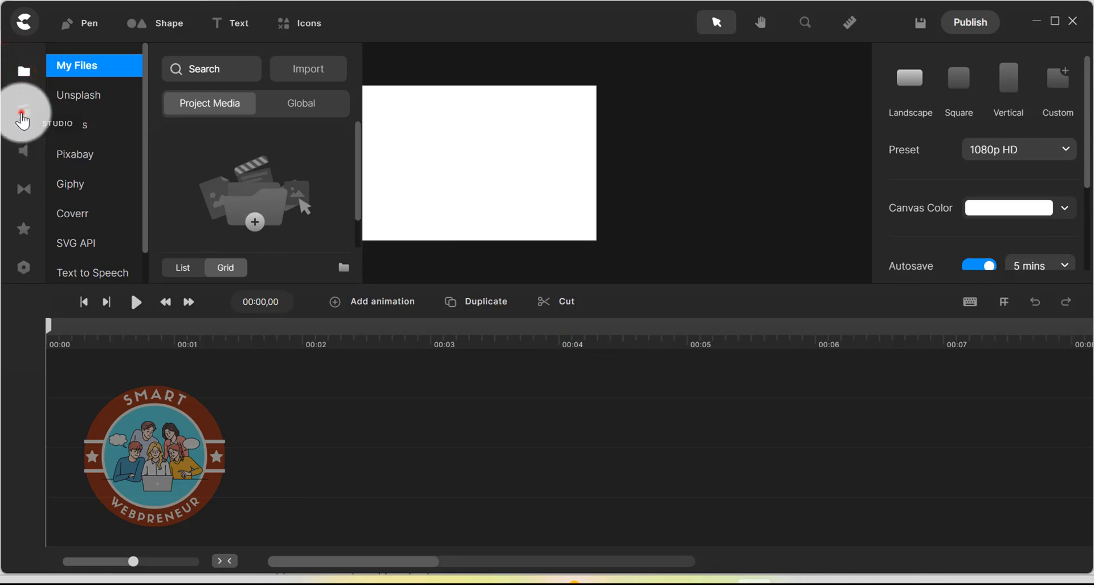
Look through the audio, transitions and stock backgrounds, characters and doodles libraries.
{"action": "left_click", "coordinate": [23, 150]}
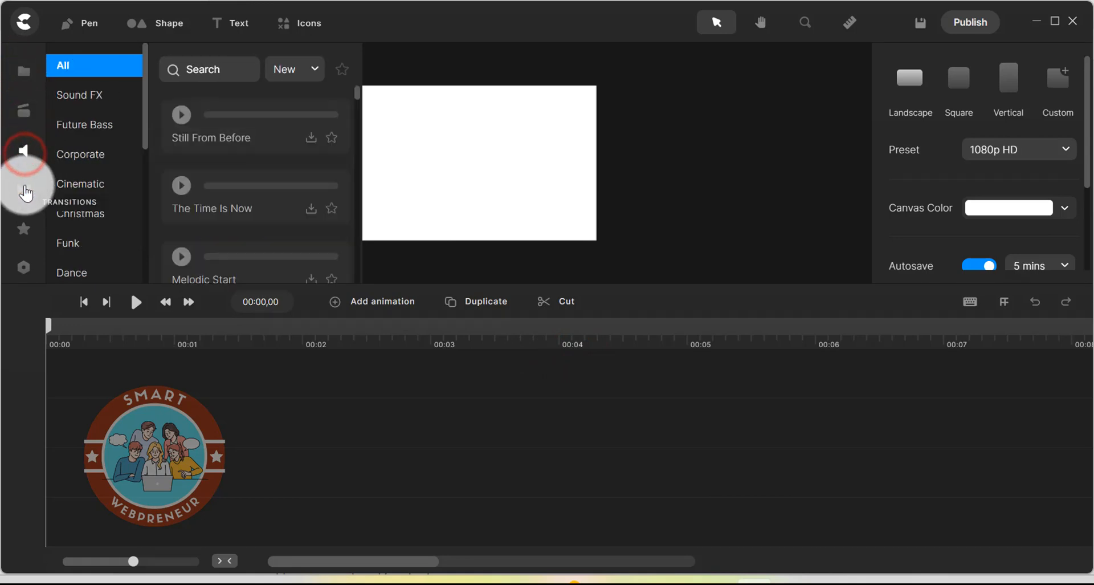
{"action": "left_click", "coordinate": [22, 187]}
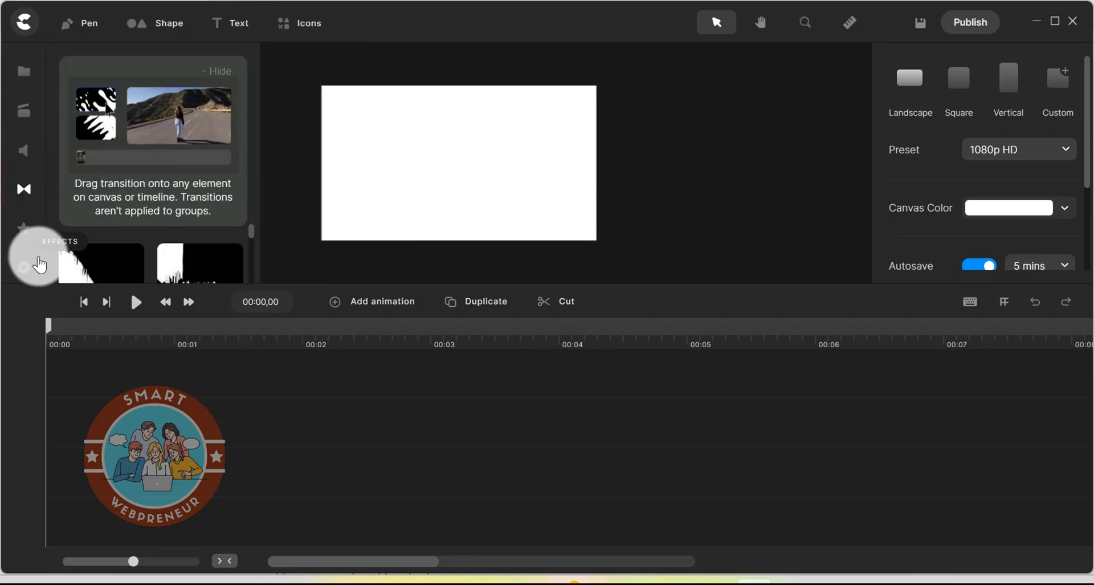
{"action": "scroll", "scroll_direction": "down", "scroll_amount": 3}
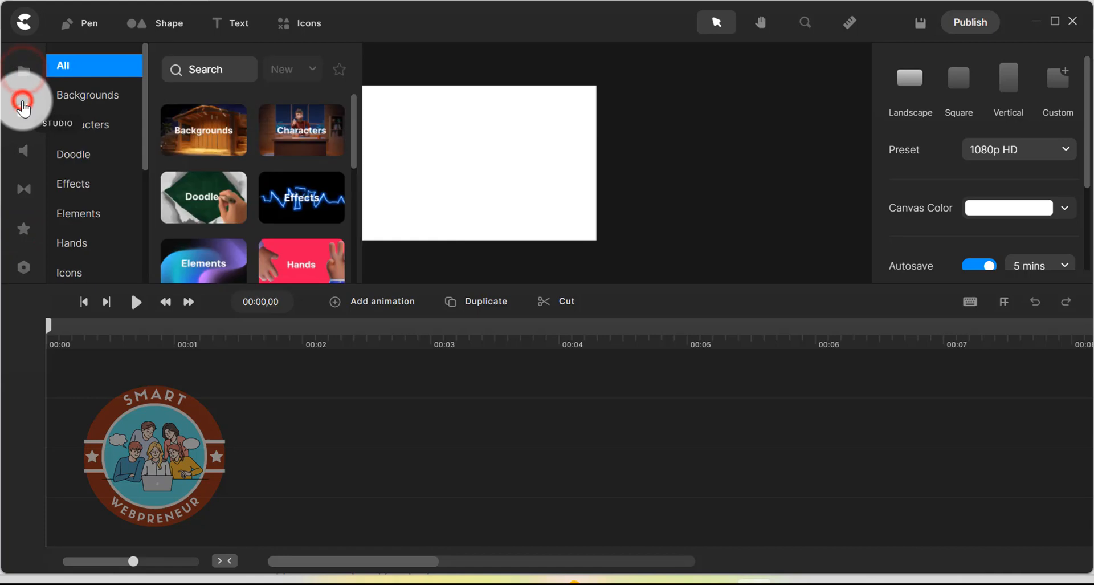
{"action": "left_click", "coordinate": [20, 190]}
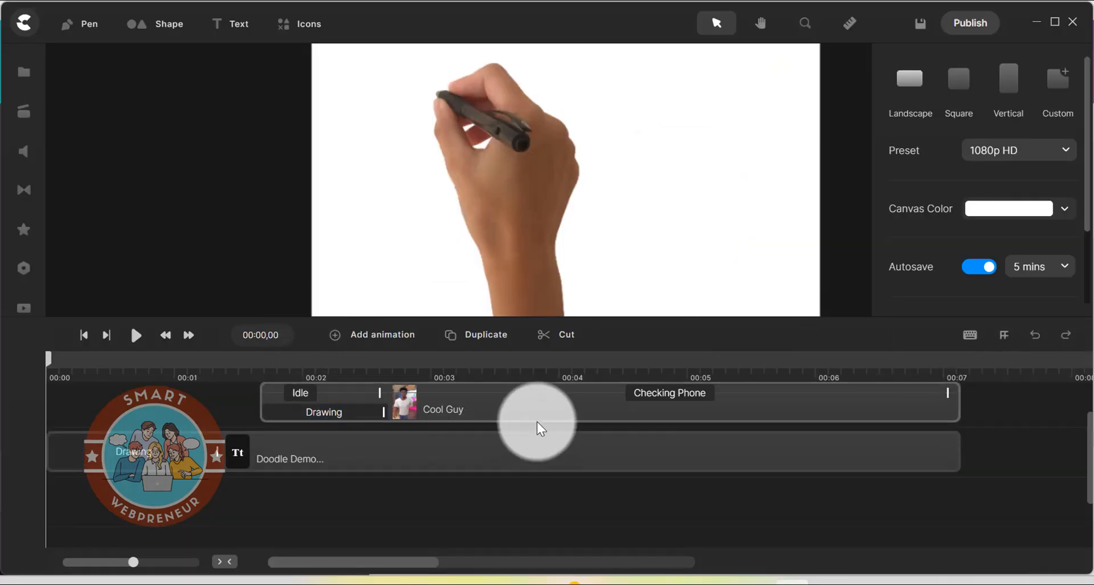
{"action": "mouse_move", "coordinate": [137, 345]}
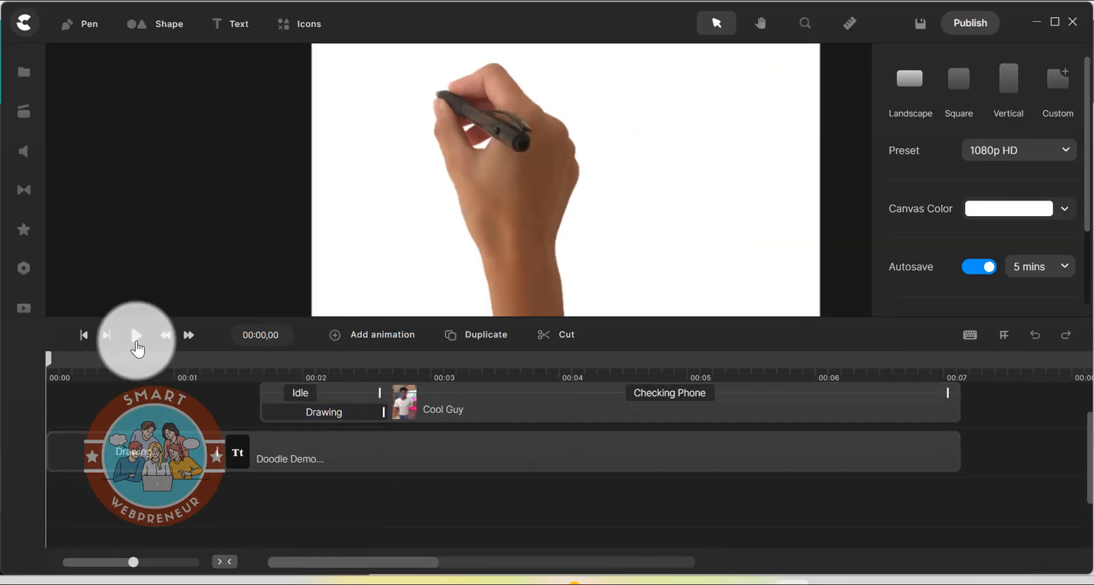
Play back the scene where the hand writes Doodle Demo beside the Cool Guy character.
{"action": "left_click", "coordinate": [136, 335]}
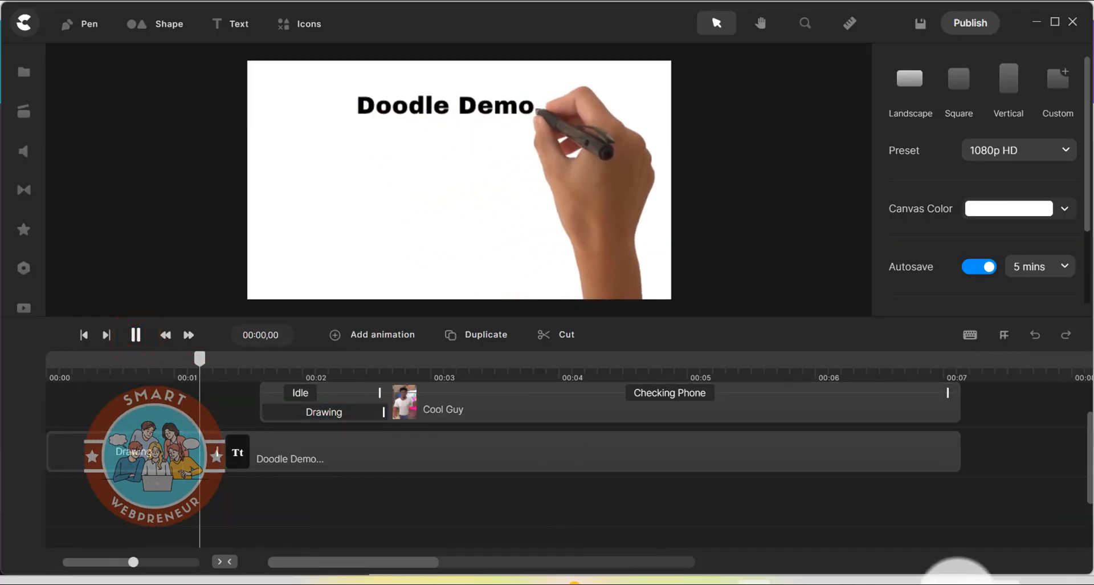